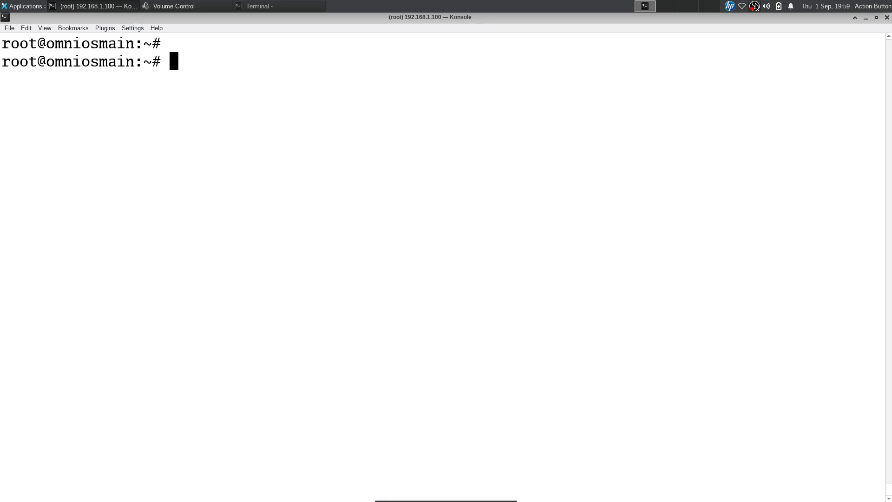
List the host's zones with zadm list, showing six running and five installed
{"action": "type", "text": "zadm"}
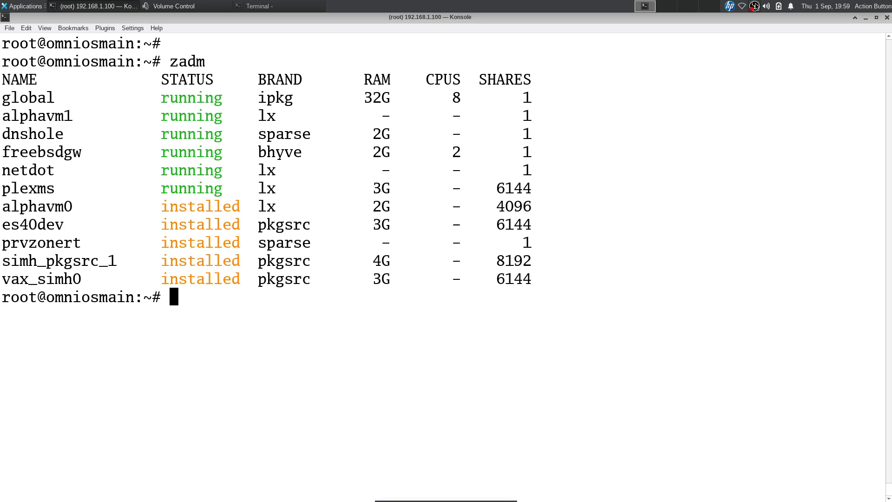
{"action": "type", "text": "zadm l"}
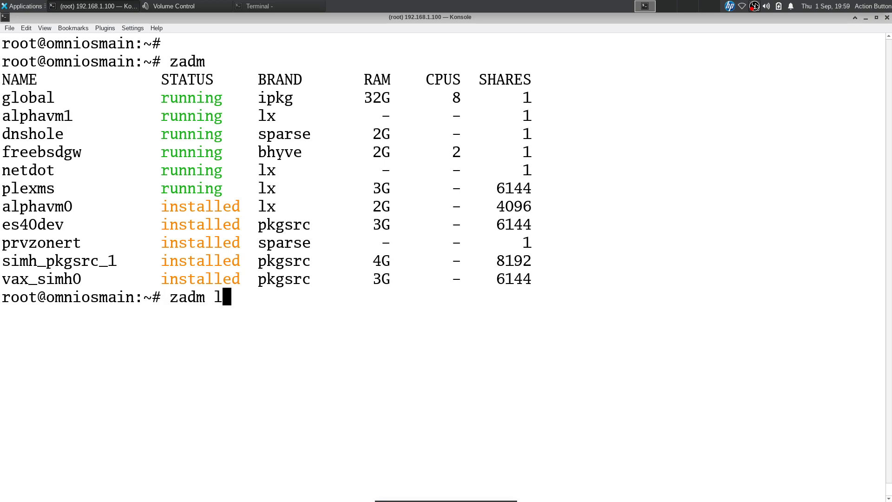
{"action": "key", "text": "Return"}
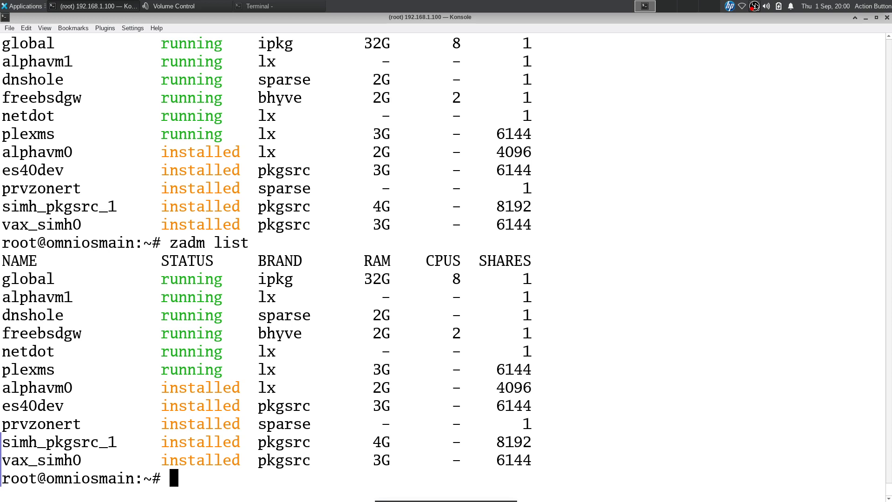
Prepare the zadm create -b pkgsrc pgsql14 command at the prompt
{"action": "type", "text": "zadm c"}
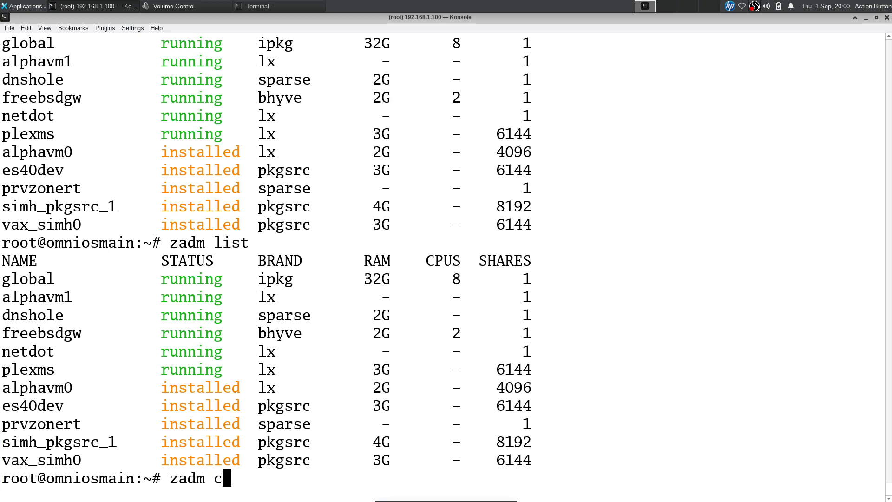
{"action": "type", "text": "reate -b"}
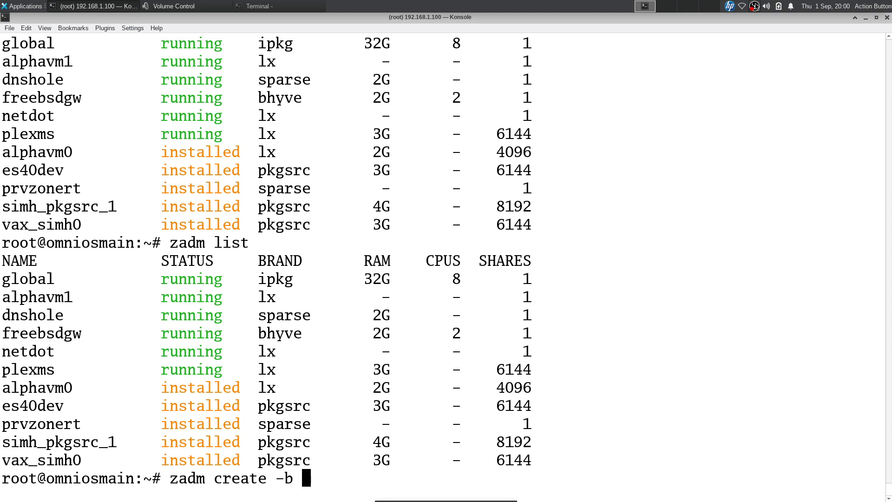
{"action": "type", "text": "pkgsrc"}
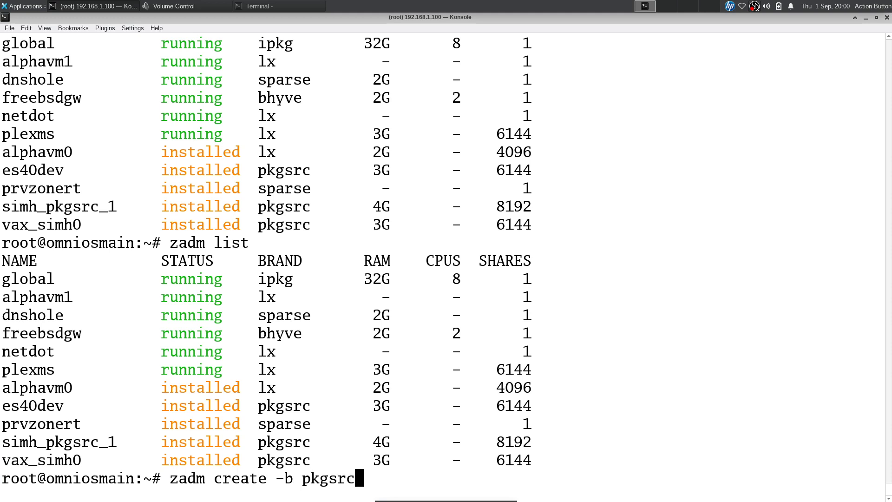
{"action": "type", "text": "pgsql"}
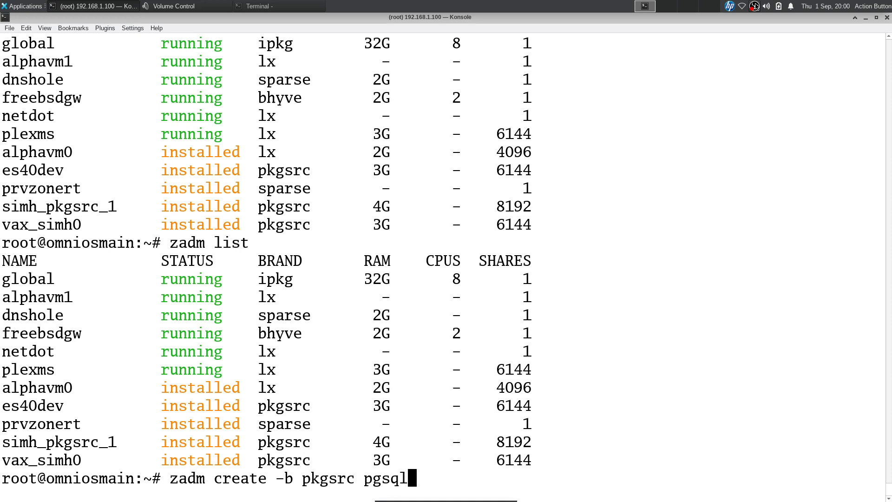
Run zadm create and change autoboot to true in the pgsql14 JSON config
{"action": "key", "text": "Return"}
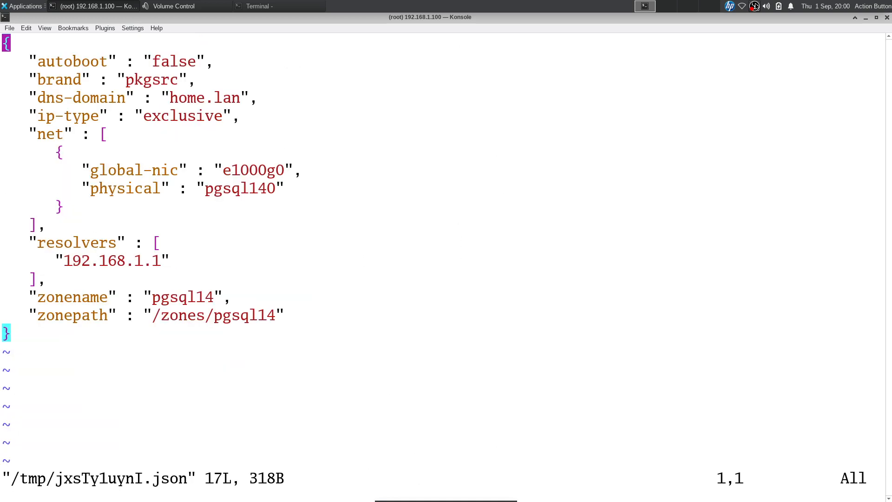
{"action": "key", "text": "j"}
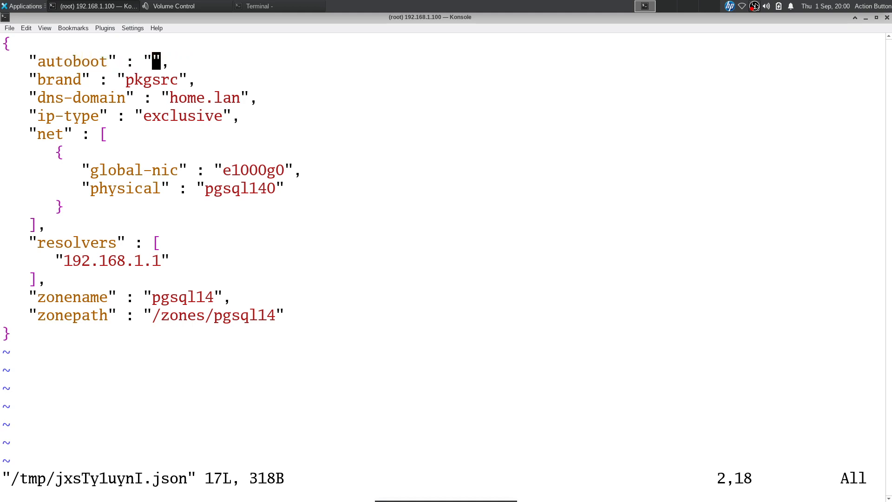
{"action": "type", "text": "tre"}
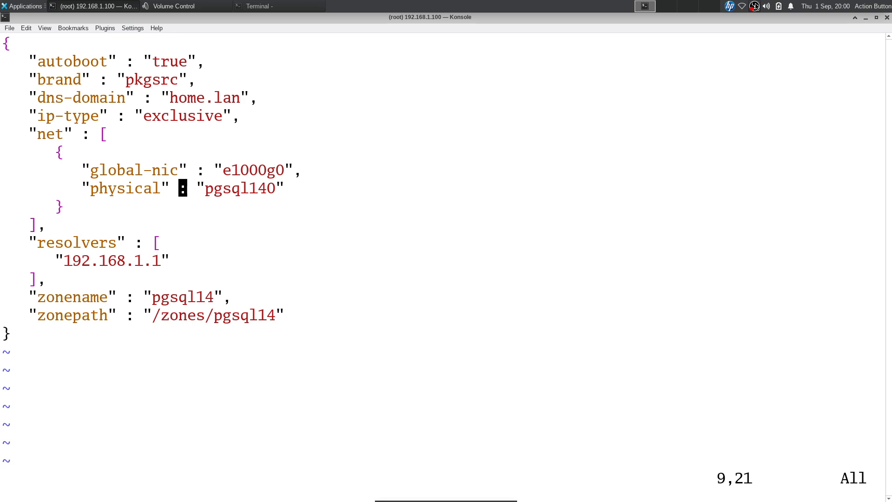
{"action": "key", "text": "End"}
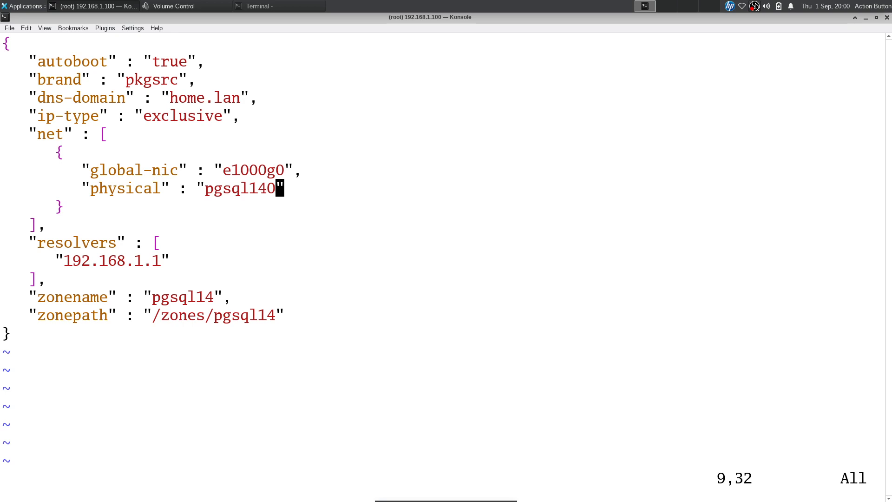
{"action": "type", "text": ","}
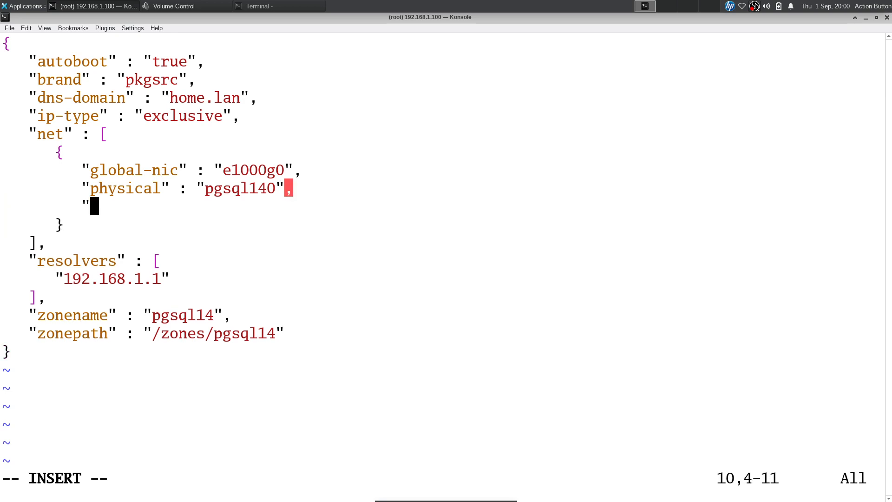
Add allowed-address 192.168.1.131/24 to the zone's net entry
{"action": "type", "text": "allowed"}
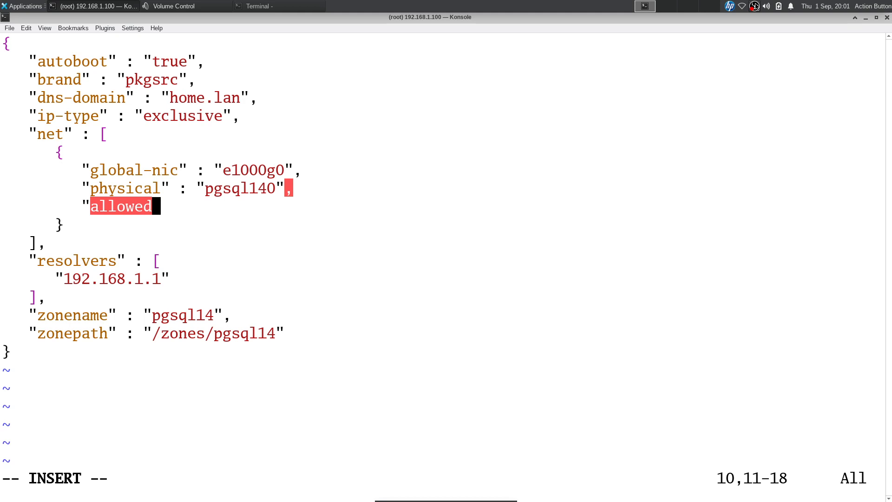
{"action": "type", "text": "-a"}
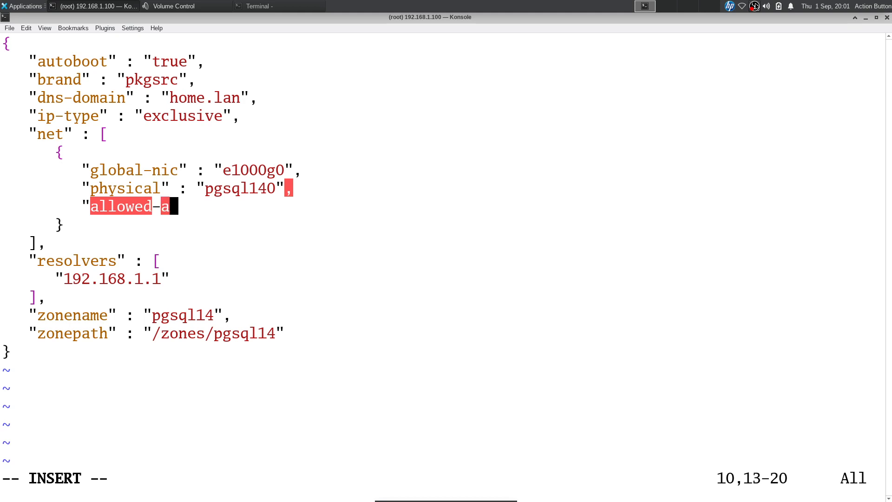
{"action": "type", "text": "ddress\":"}
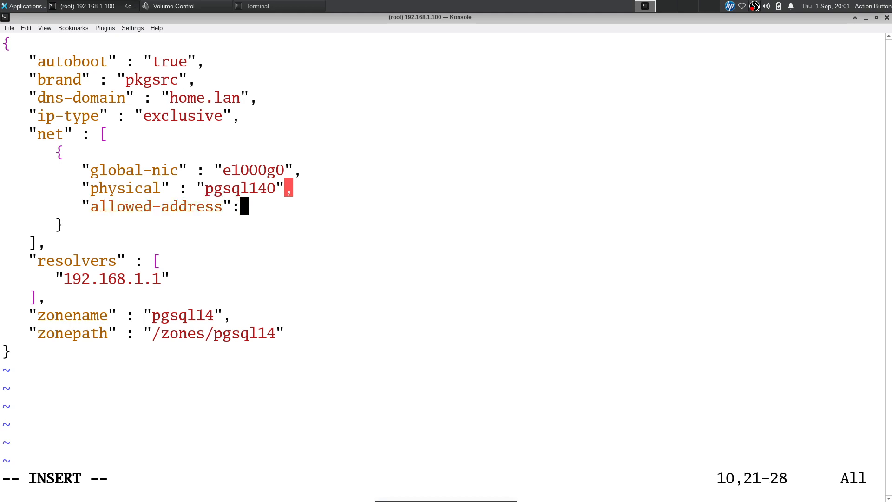
{"action": "type", "text": "\"192.168."}
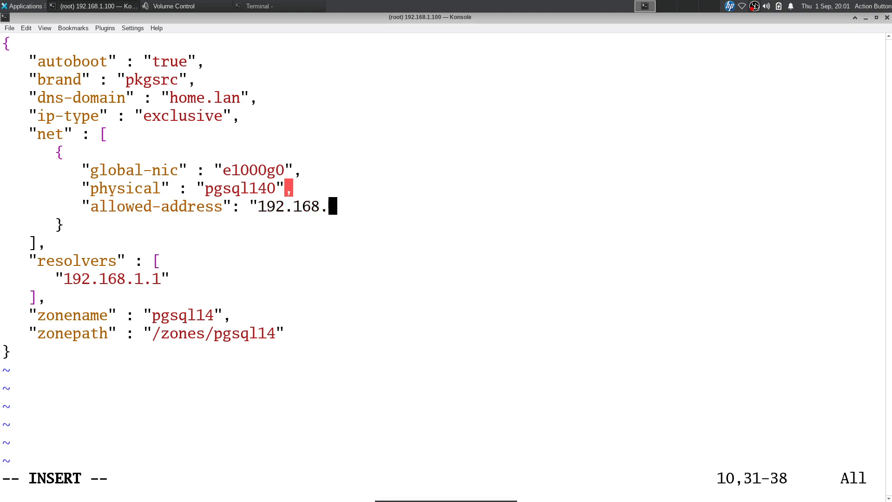
{"action": "type", "text": "1.1312"}
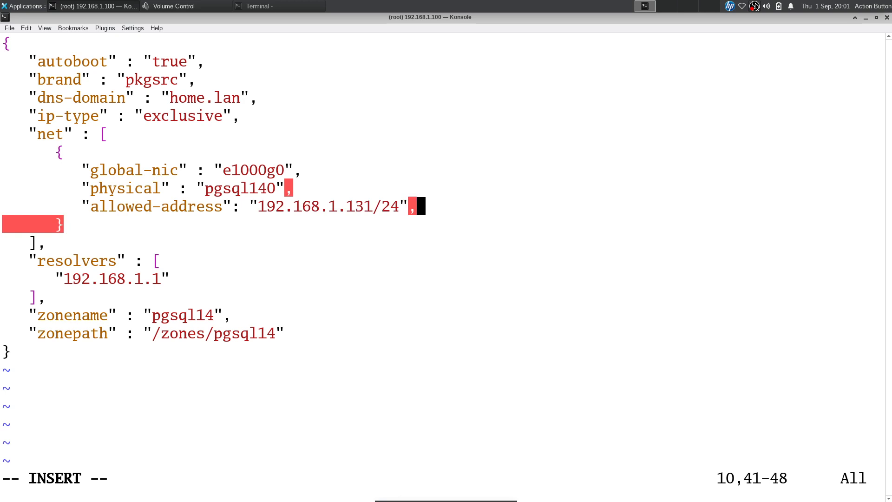
Add defrouter 192.168.1.1 to the zone's net entry
{"action": "type", "text": "\"de"}
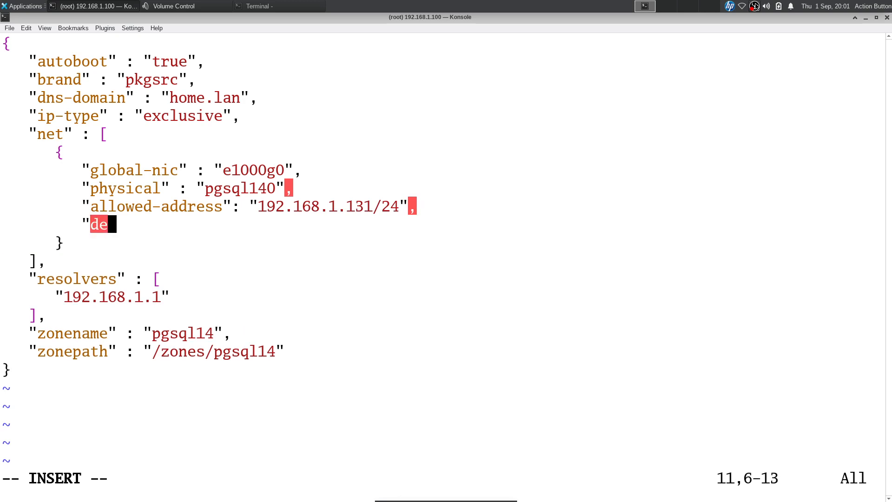
{"action": "type", "text": "router"}
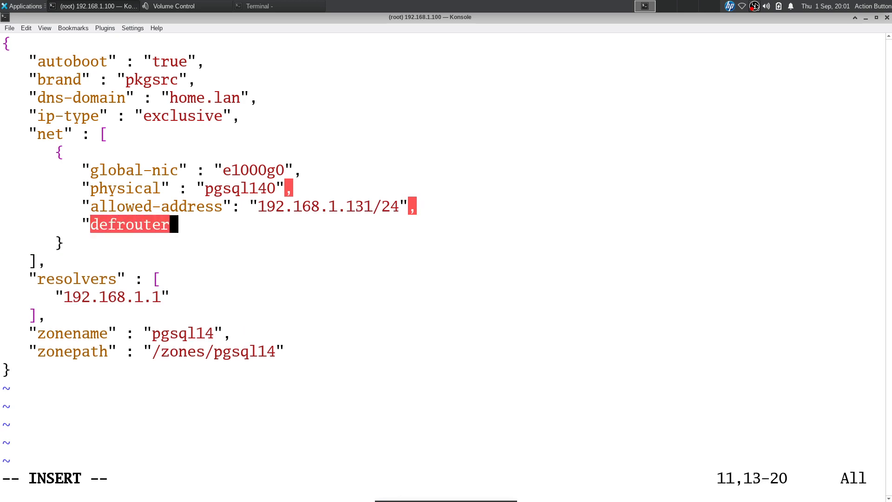
{"action": "type", "text": "\": \"192.1"}
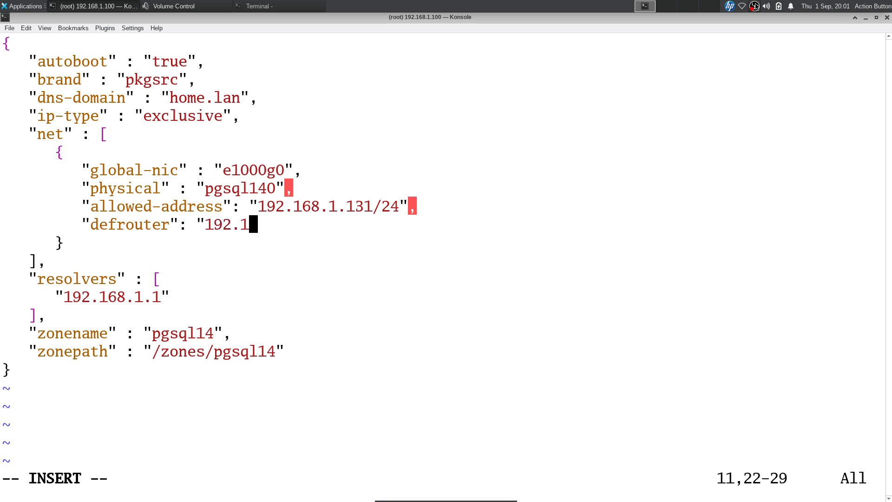
{"action": "type", "text": "68.1.1\""}
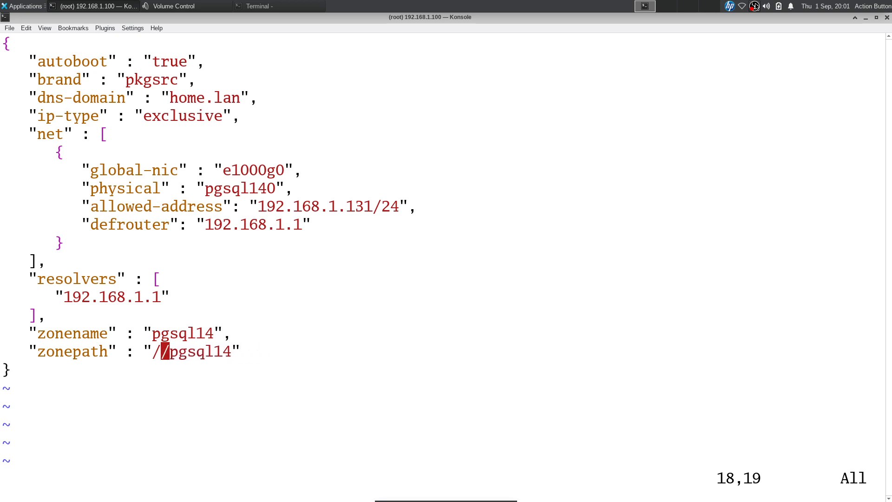
Set zonepath to /zcage/vms/pgsql14 and save the configuration with :wq
{"action": "type", "text": "zcage/vms"}
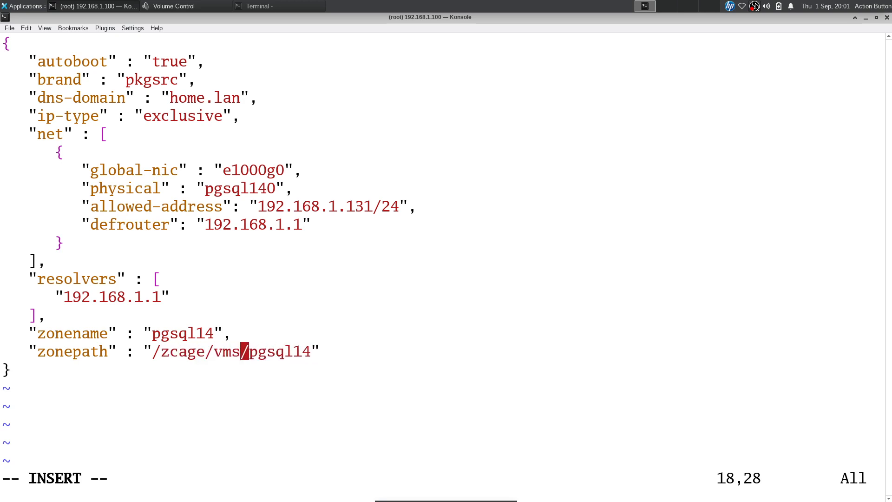
{"action": "key", "text": "Left"}
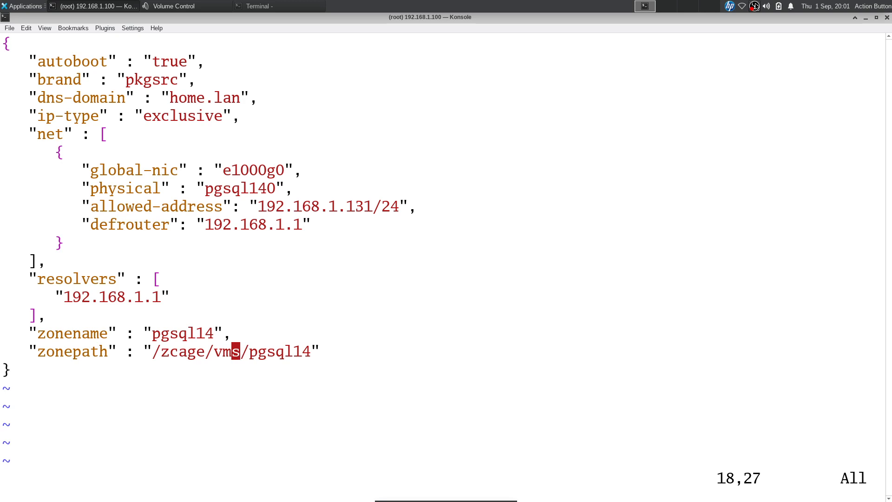
{"action": "key", "text": "Escape"}
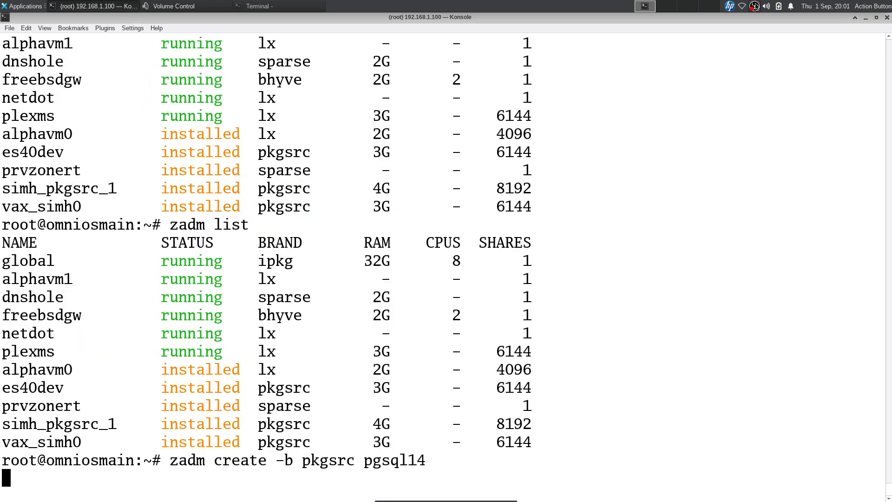
Run the zadm create installation of pgsql14 until it reports completed
{"action": "key", "text": "Return"}
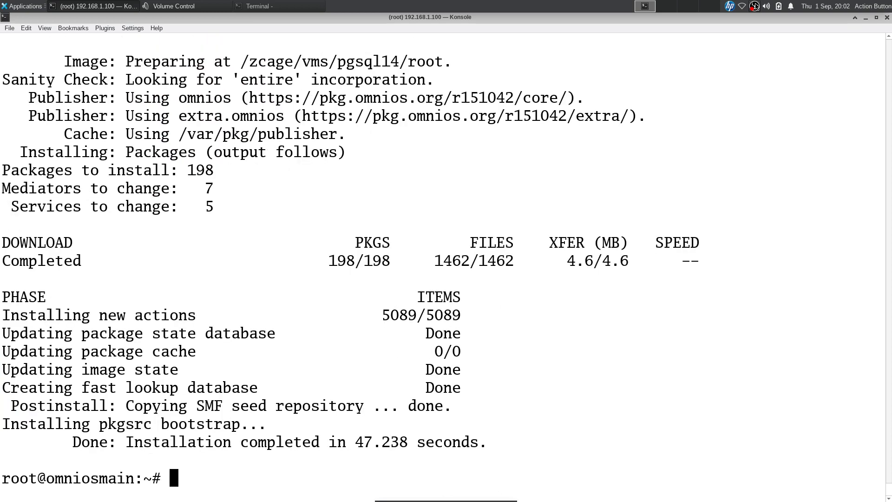
{"action": "mouse_move", "coordinate": [469, 213]}
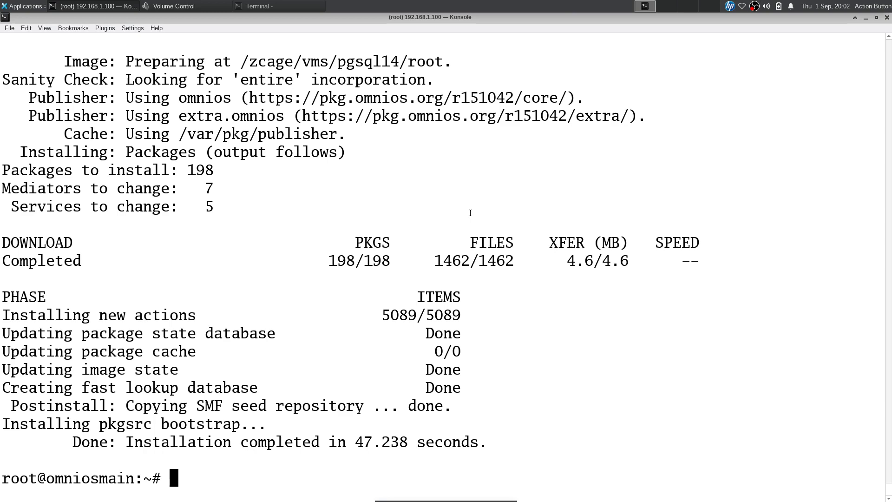
{"action": "type", "text": "zadm list"}
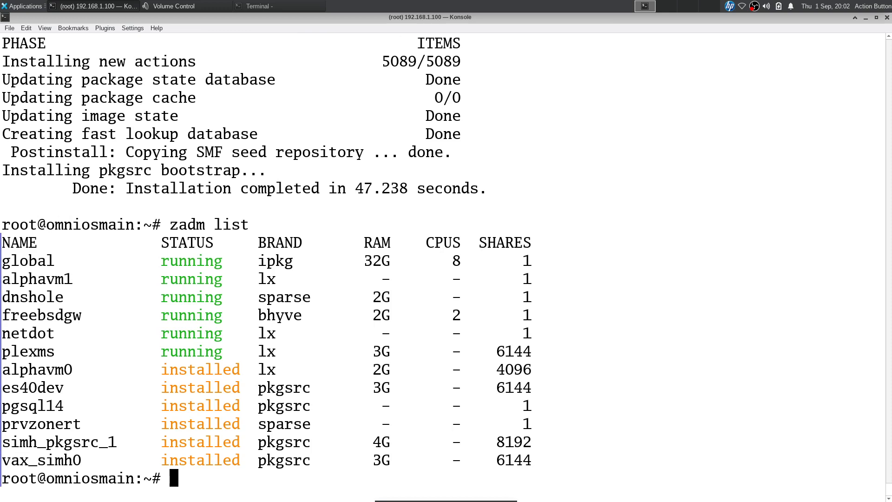
Boot the pgsql14 zone and confirm it is running with zadm list
{"action": "type", "text": "z"}
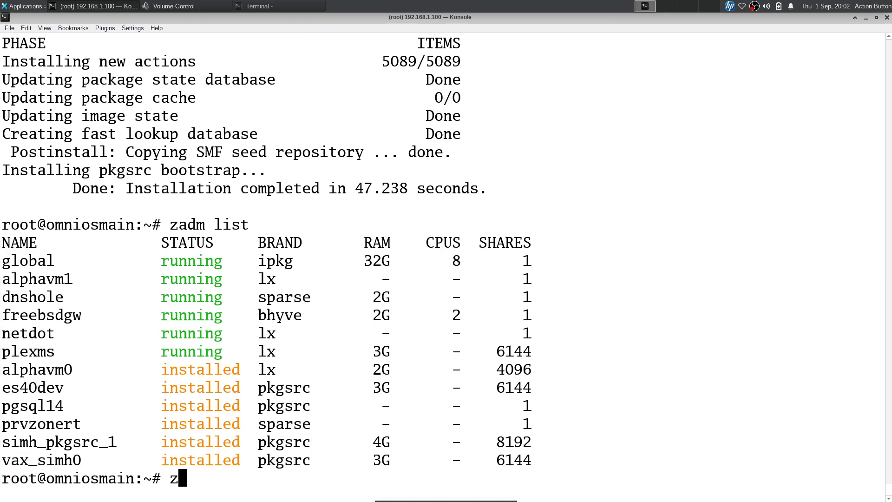
{"action": "type", "text": "adm boot pgsql14"}
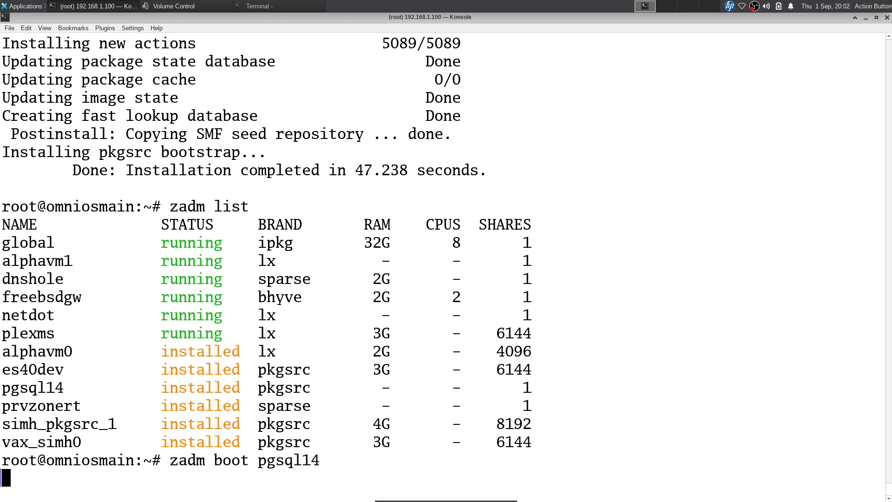
{"action": "key", "text": "Return"}
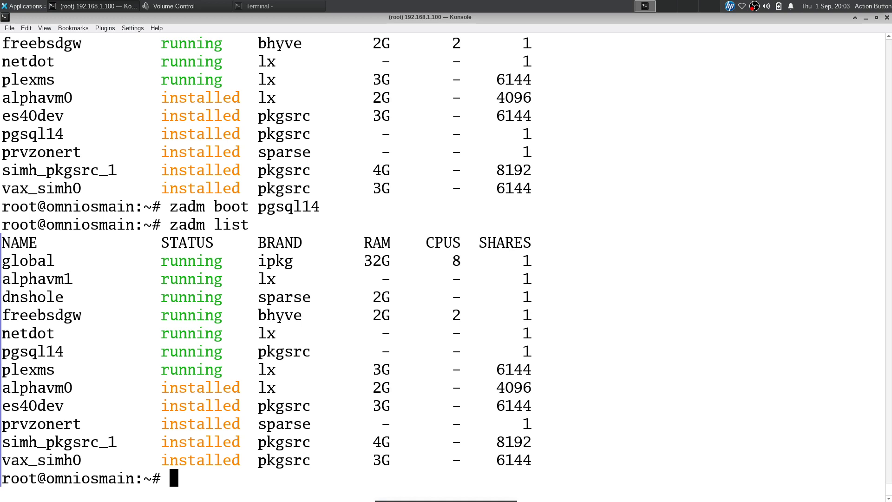
Show the VNICs with dladm show-vnic, including pgsql140 over e1000g0
{"action": "type", "text": "dladm show"}
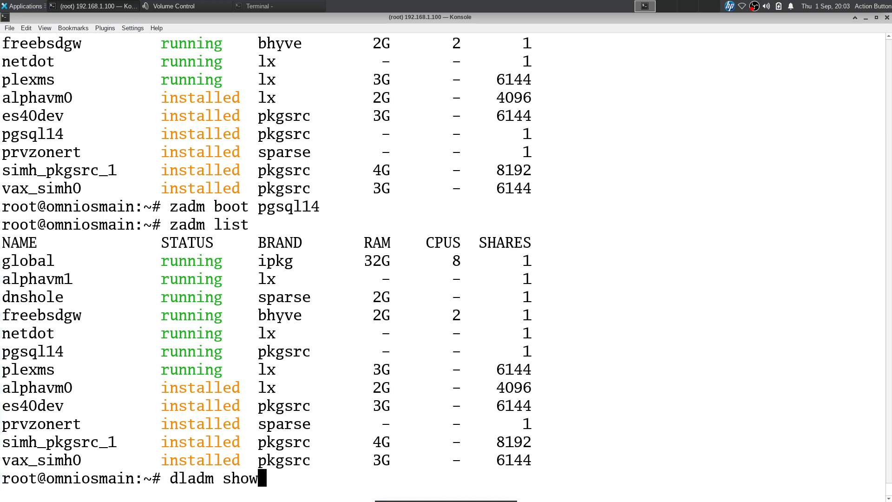
{"action": "type", "text": "-vnic"}
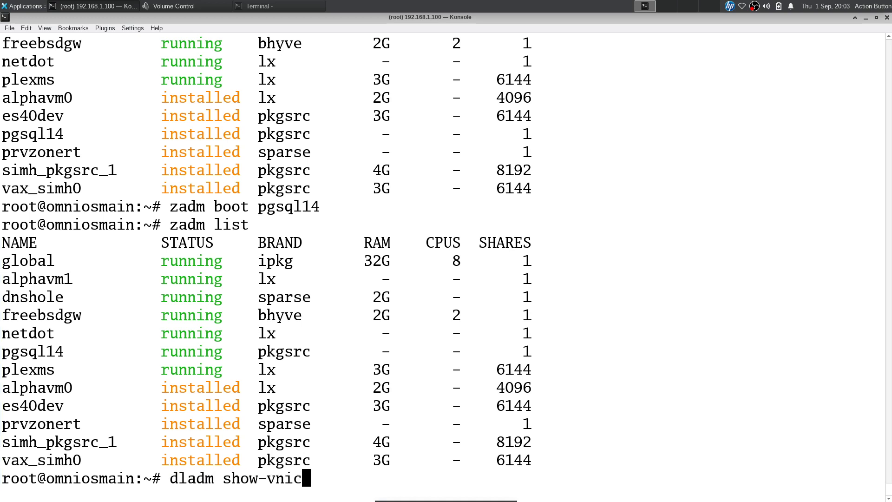
{"action": "key", "text": "Return"}
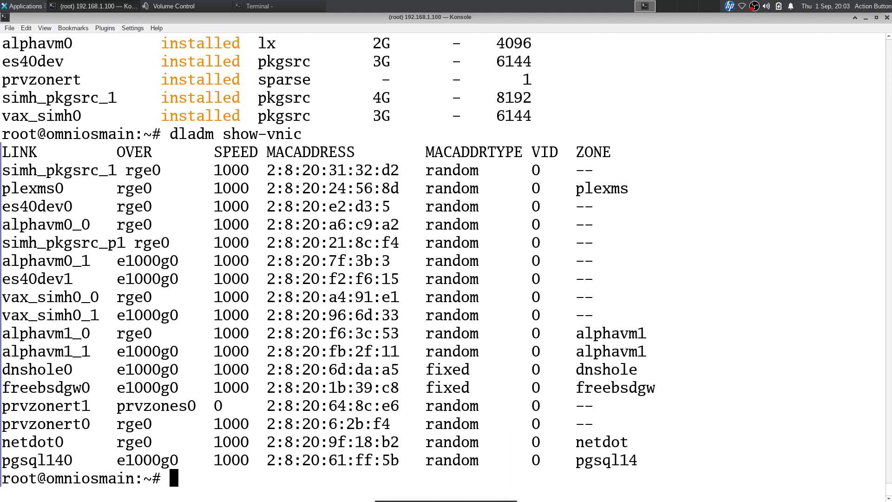
Log into the pgsql14 zone with zlogin
{"action": "type", "text": "zlogin"}
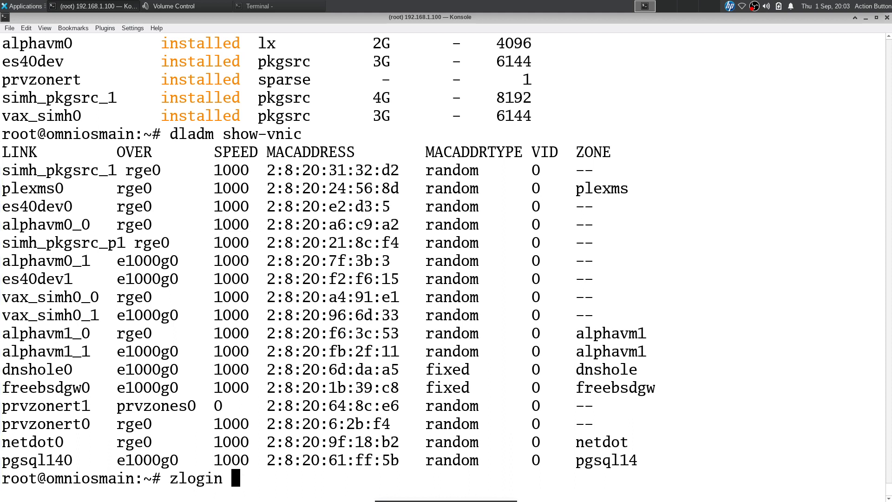
{"action": "type", "text": "pgsql14"}
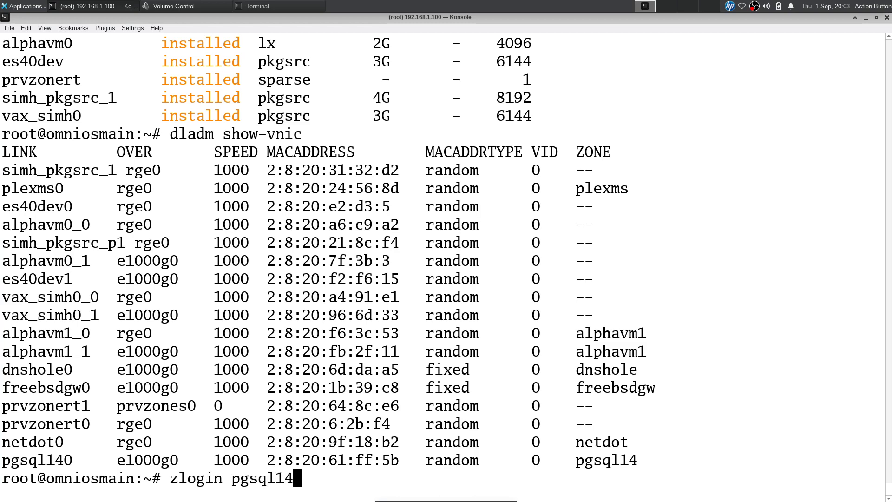
{"action": "key", "text": "Return"}
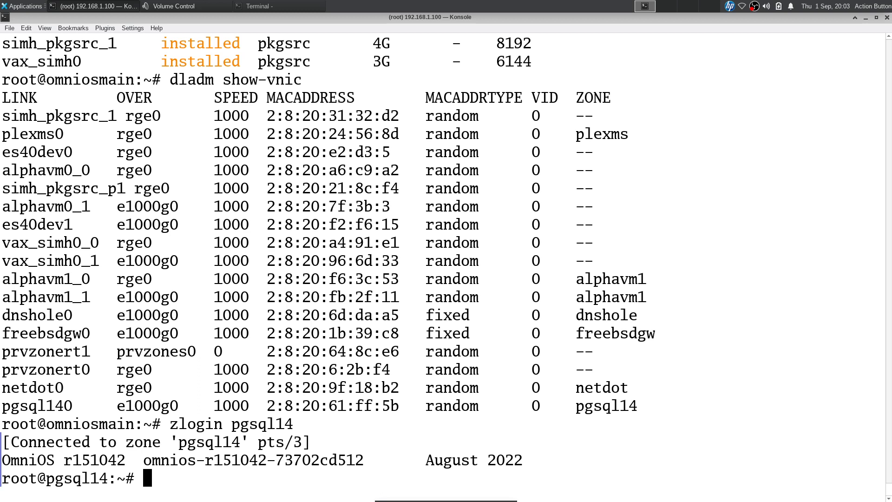
Search pkgin for postgres packages and copy the postgresql14-server name
{"action": "type", "text": "pkgin se"}
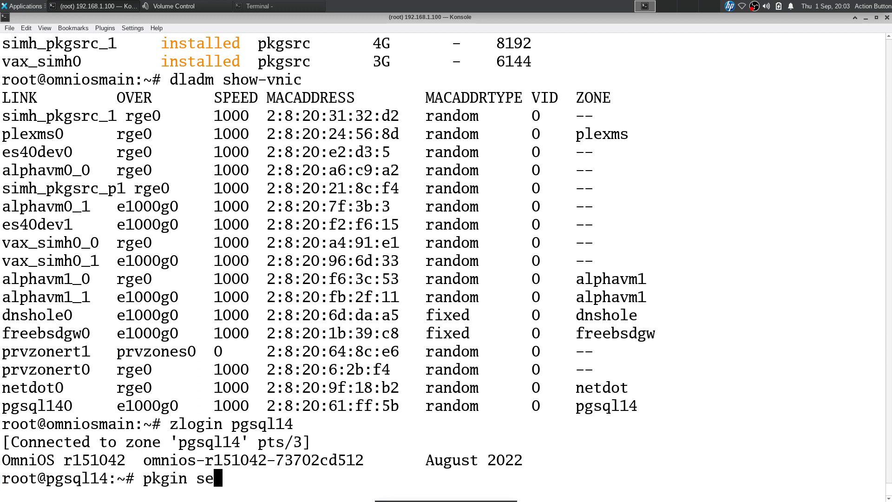
{"action": "type", "text": "arch postgres"}
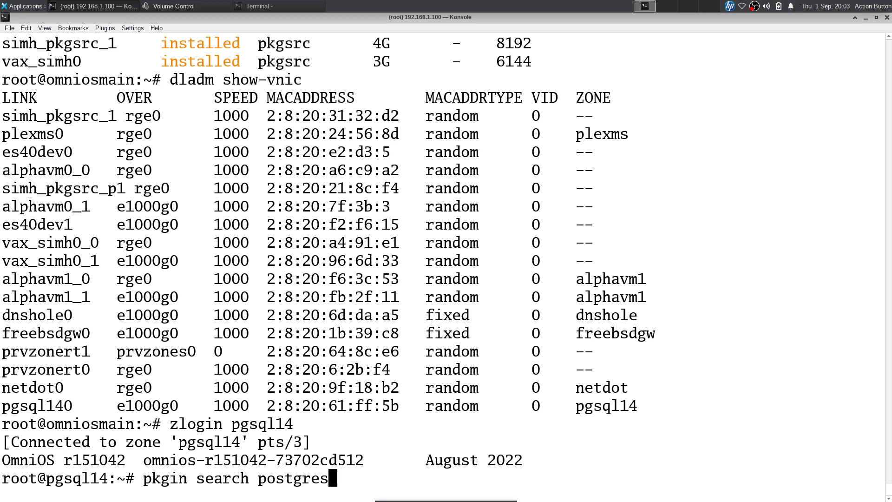
{"action": "key", "text": "Return"}
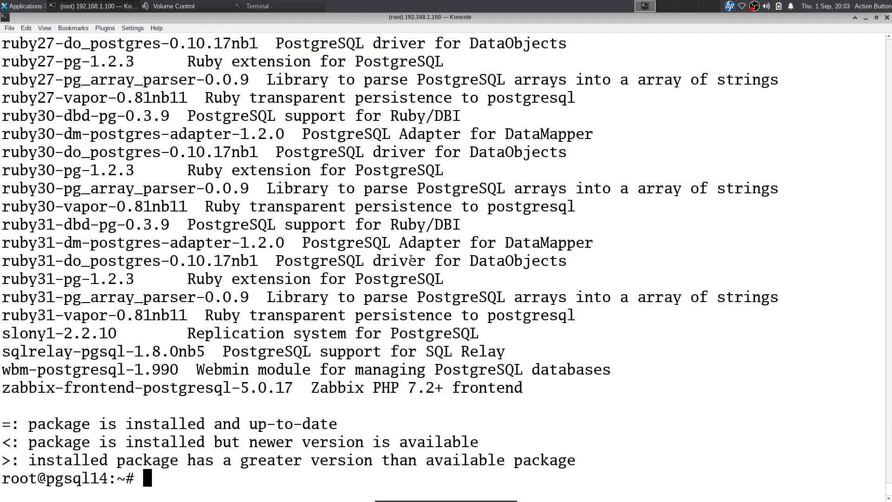
{"action": "scroll", "scroll_direction": "up", "scroll_amount": 3}
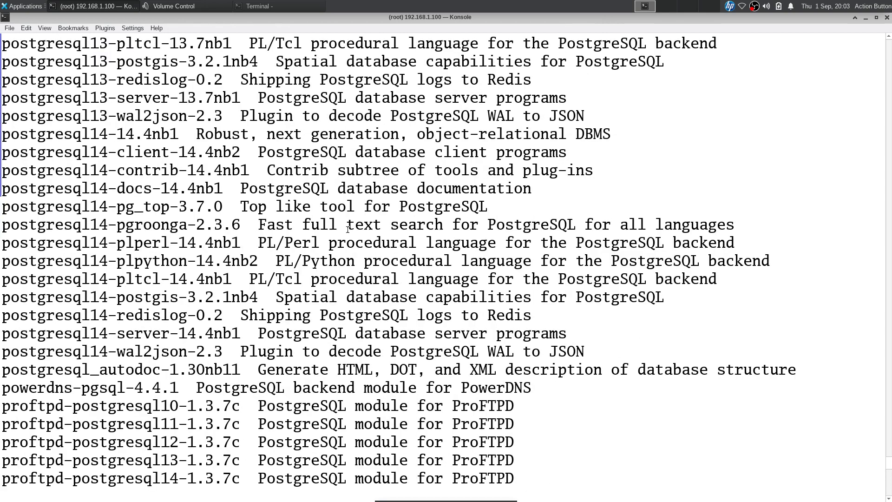
{"action": "mouse_move", "coordinate": [82, 128]}
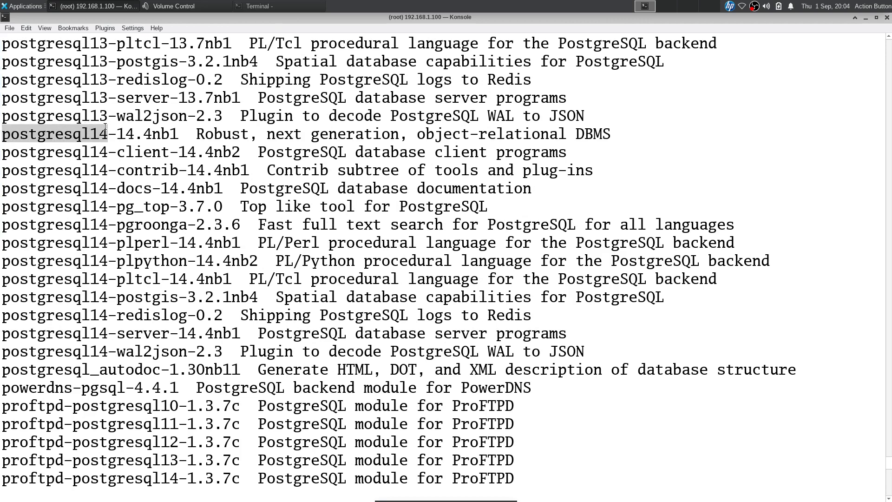
{"action": "right_click", "coordinate": [102, 134]}
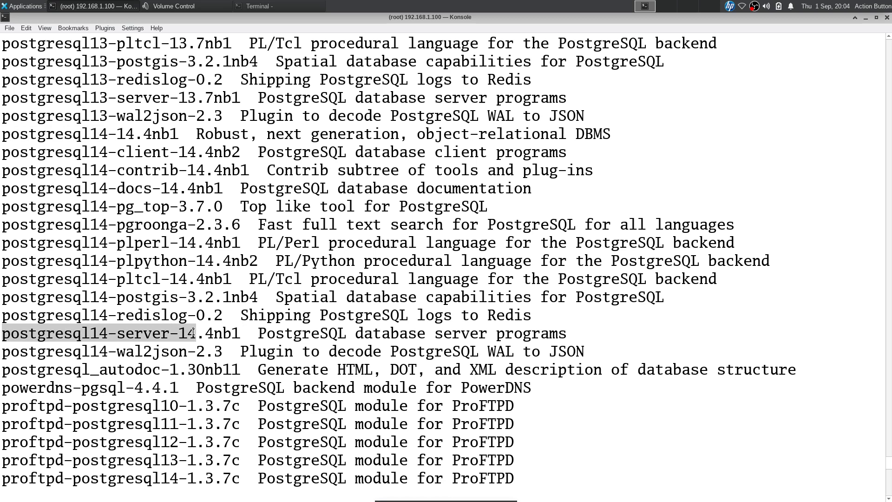
{"action": "right_click", "coordinate": [159, 335]}
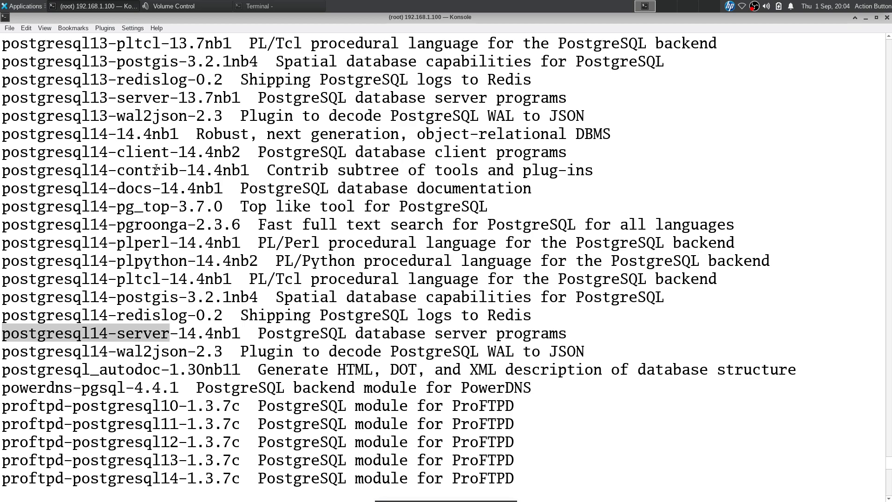
{"action": "scroll", "scroll_direction": "down", "scroll_amount": 3}
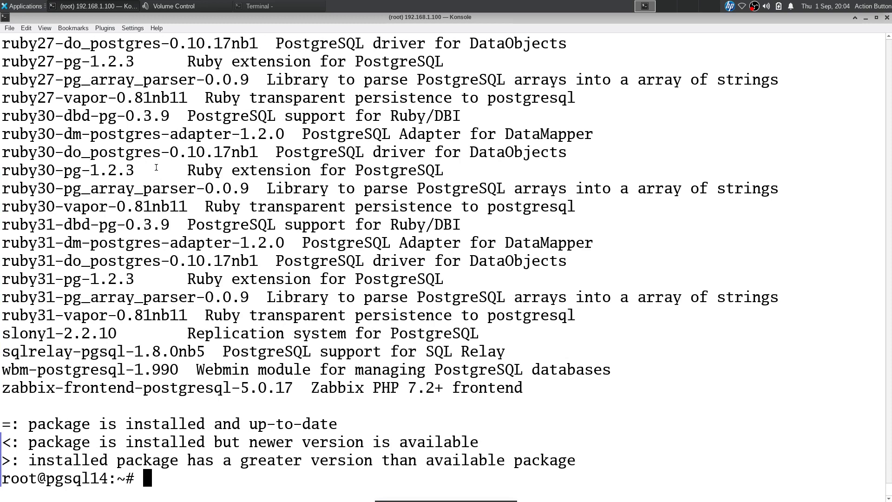
Install postgresql14-server and its 13 dependencies with pkgin, confirming with y
{"action": "type", "text": "pkgin inst"}
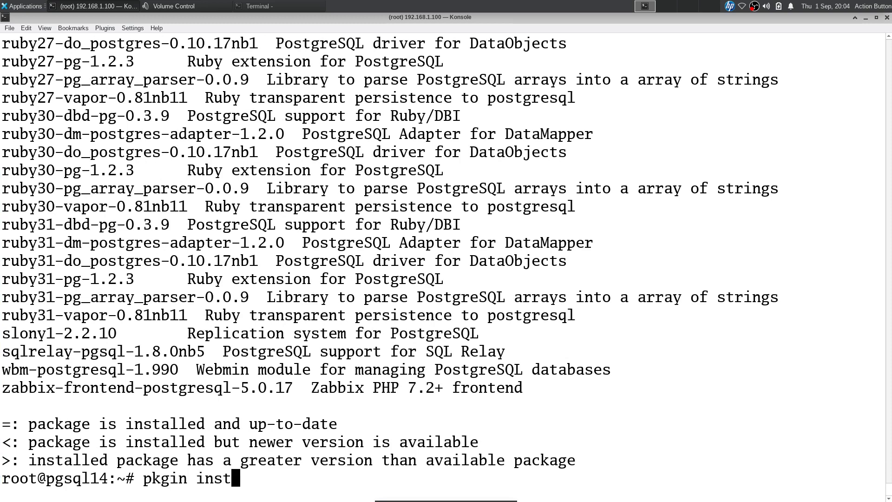
{"action": "type", "text": "all postgresql14-server"}
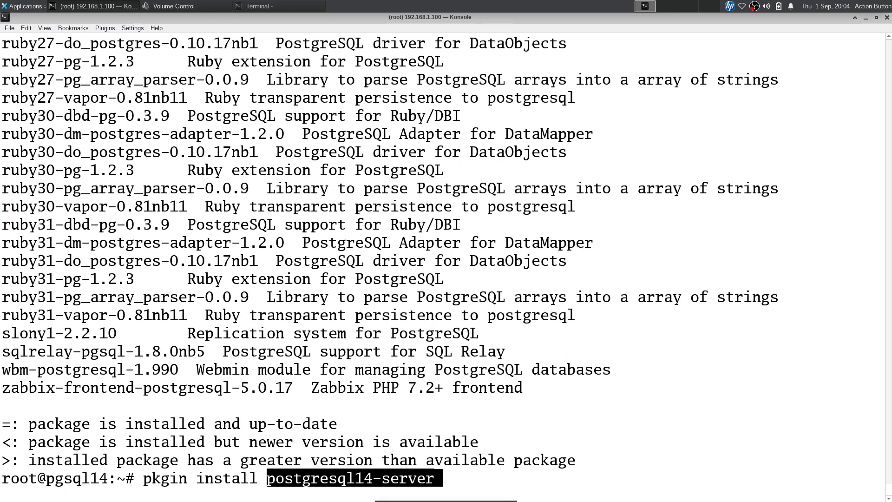
{"action": "key", "text": "Return"}
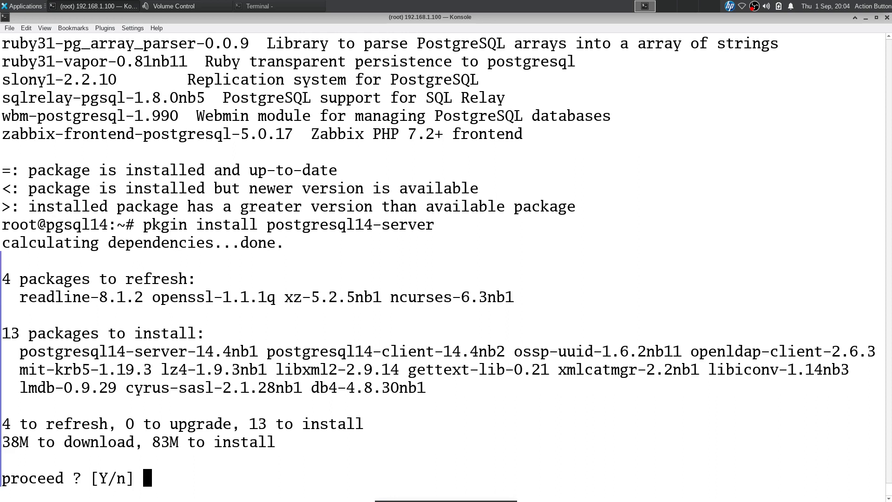
{"action": "type", "text": "y"}
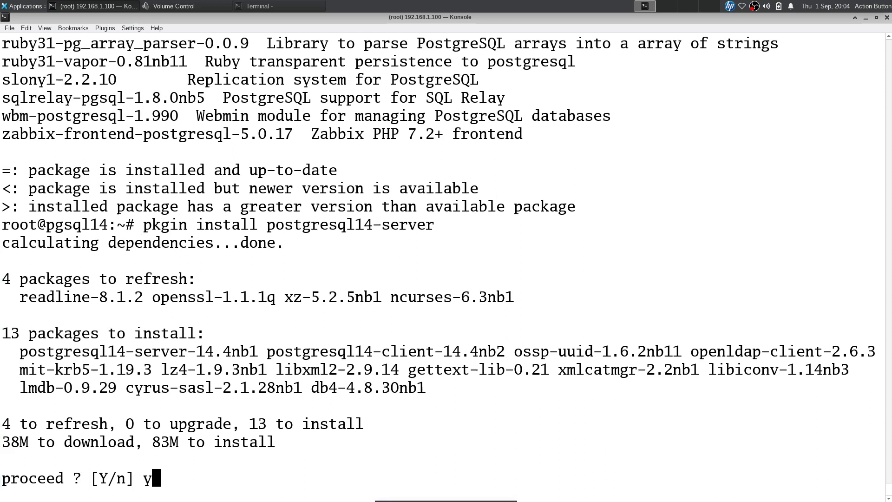
{"action": "key", "text": "Return"}
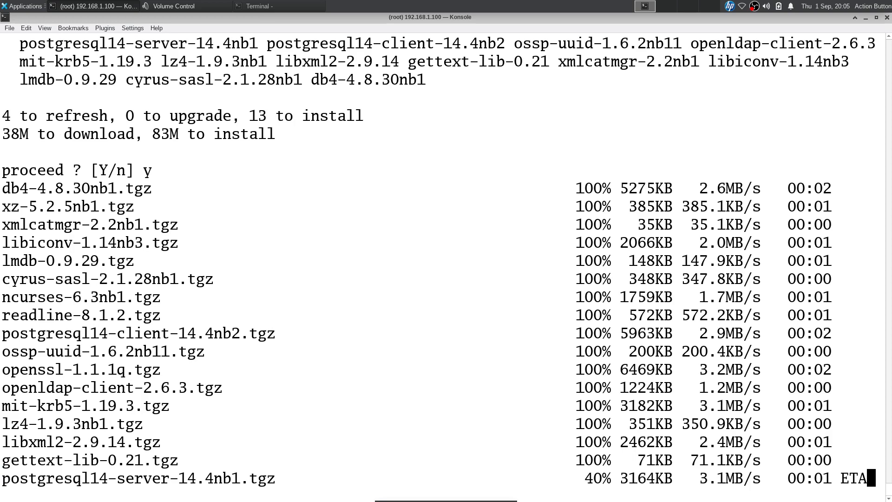
{"action": "scroll", "scroll_direction": "down", "scroll_amount": 3}
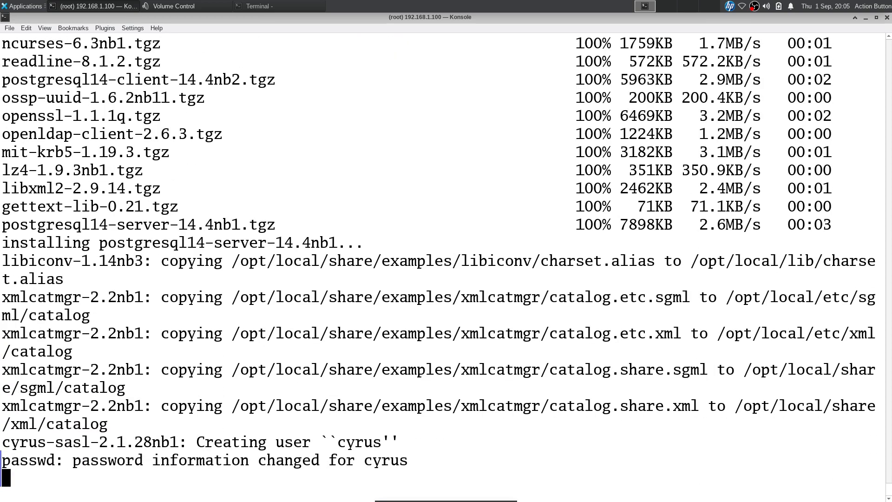
{"action": "scroll", "scroll_direction": "down", "scroll_amount": 3}
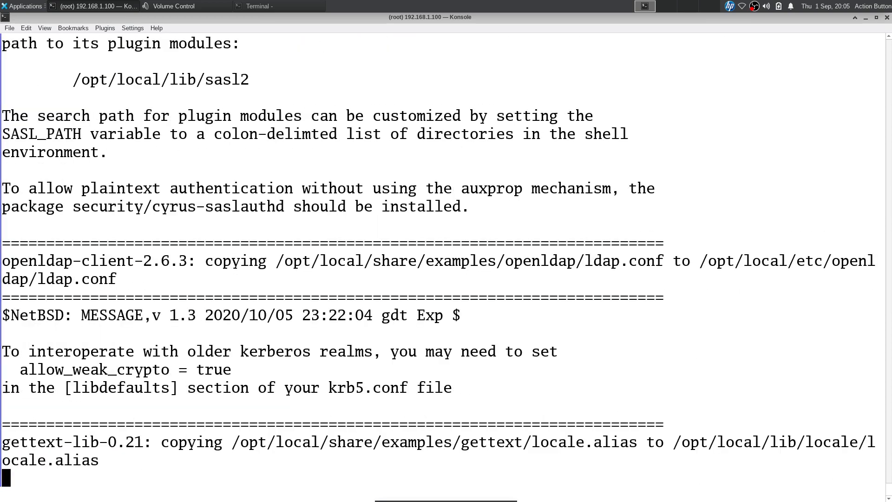
{"action": "scroll", "scroll_direction": "down", "scroll_amount": 3}
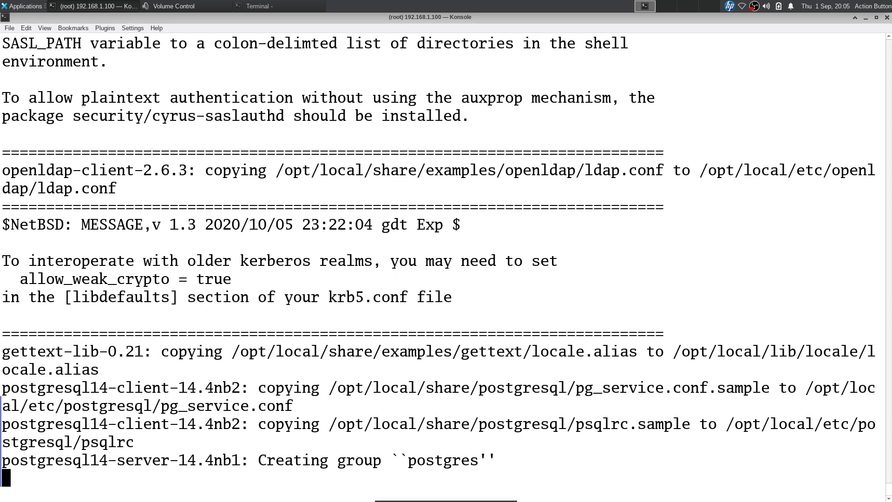
{"action": "scroll", "scroll_direction": "down", "scroll_amount": 3}
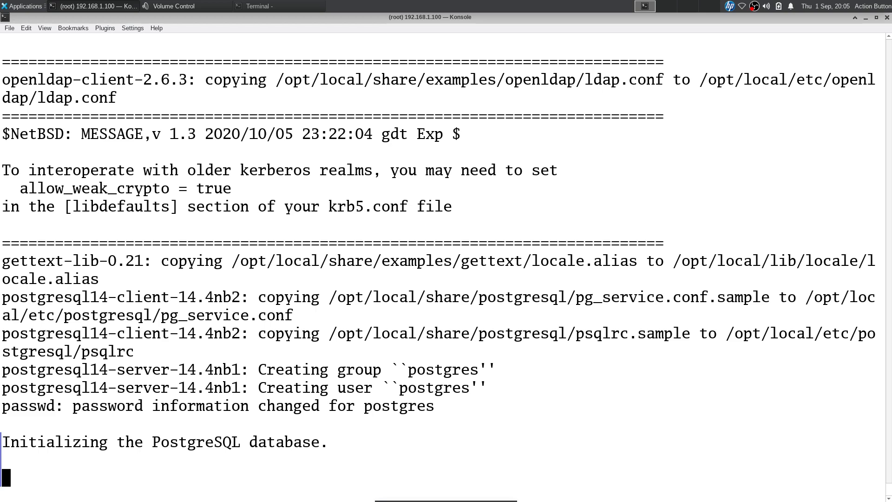
{"action": "scroll", "scroll_direction": "down", "scroll_amount": 3}
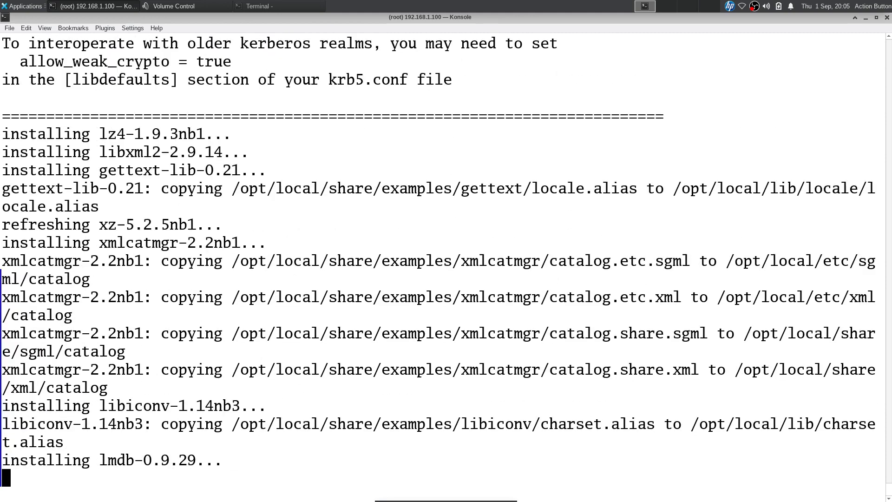
{"action": "scroll", "scroll_direction": "down", "scroll_amount": 3}
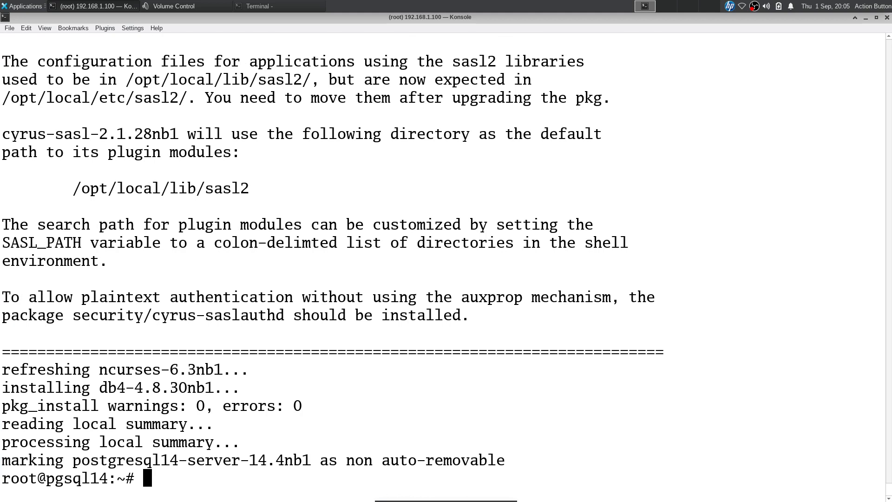
List services with svcs -a | grep post to see postgres reported as disabled
{"action": "type", "text": "svcs"}
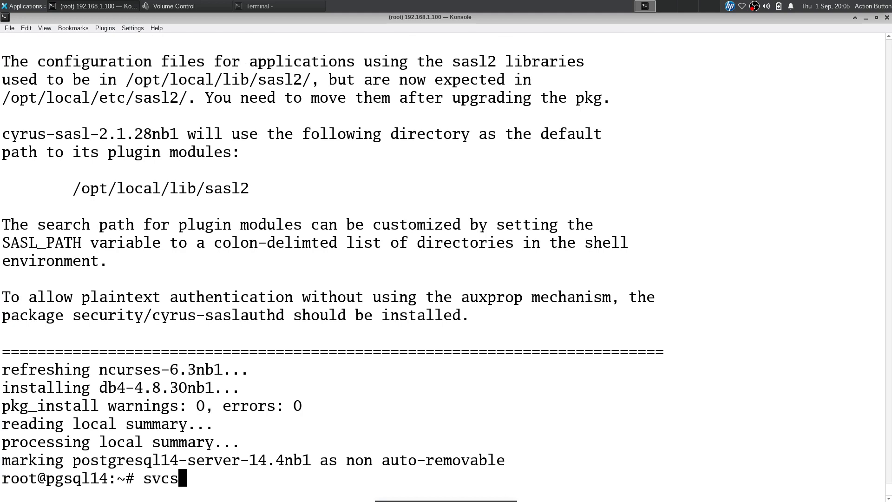
{"action": "type", "text": "-a |grep post"}
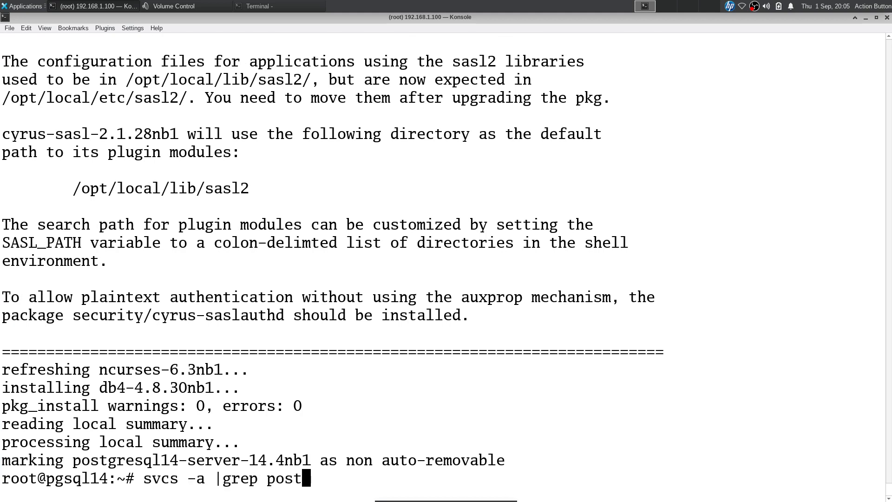
{"action": "key", "text": "Return"}
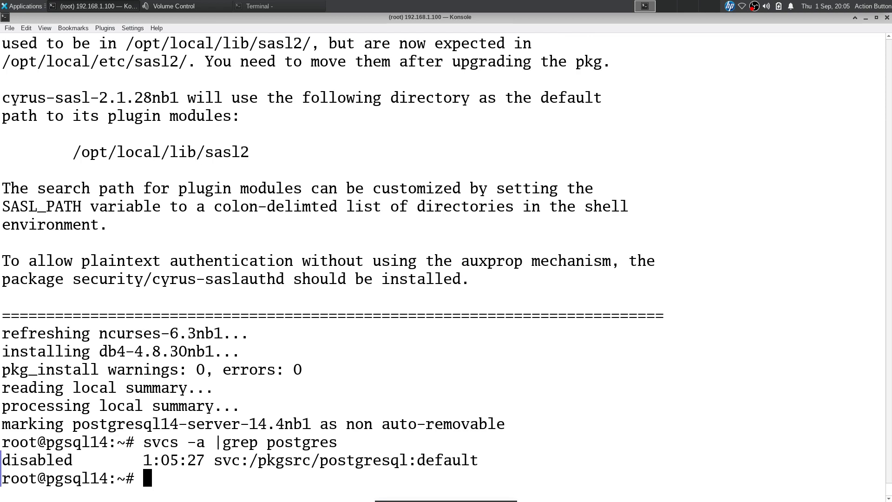
Enable the postgresql service with svcadm, confirm it is online, and begin su - postgres
{"action": "type", "text": "s"}
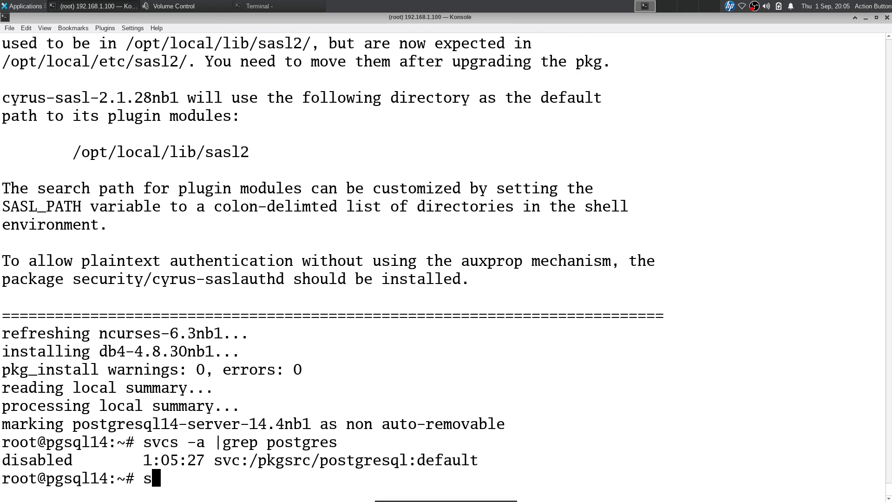
{"action": "type", "text": "vcad"}
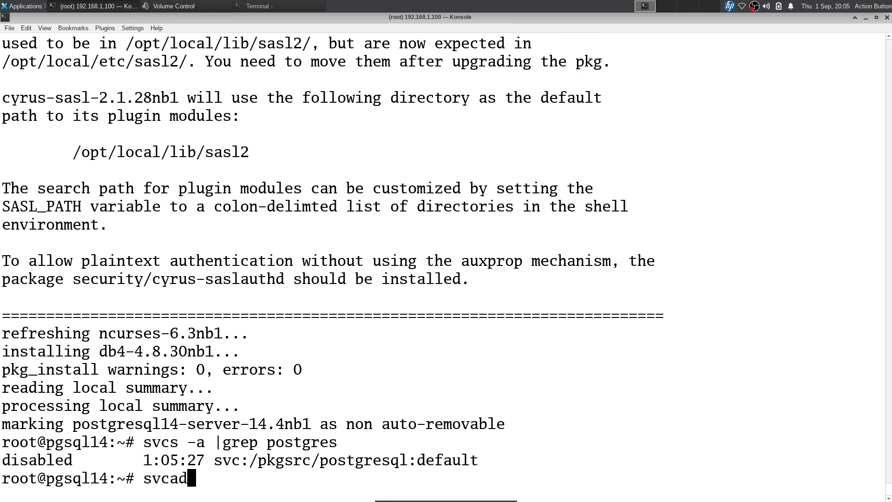
{"action": "type", "text": "m enable"}
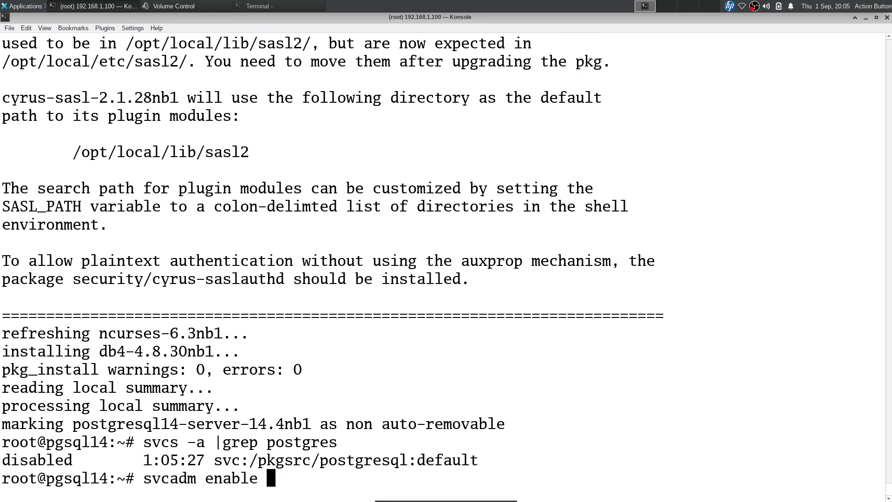
{"action": "type", "text": "postgresql"}
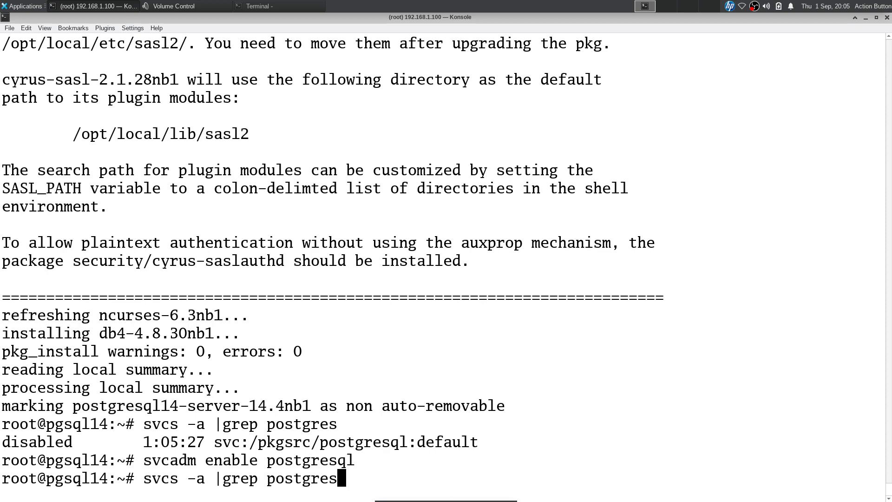
{"action": "key", "text": "Return"}
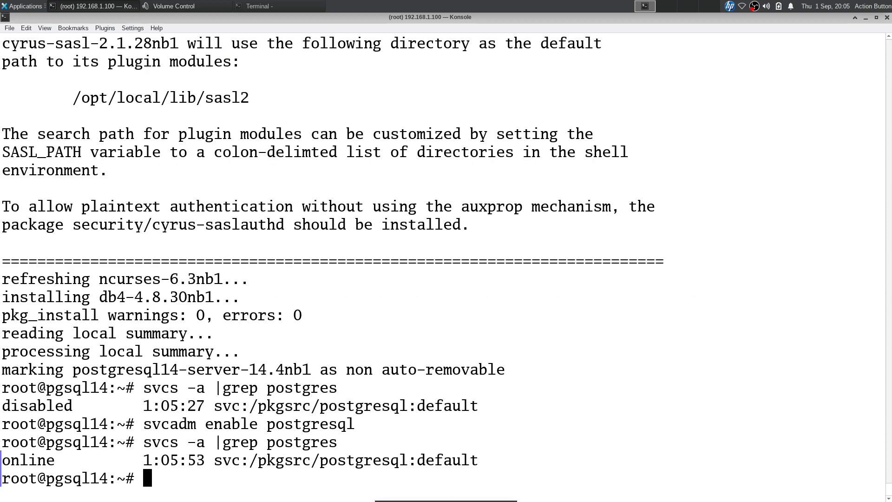
{"action": "type", "text": "su - postgres"}
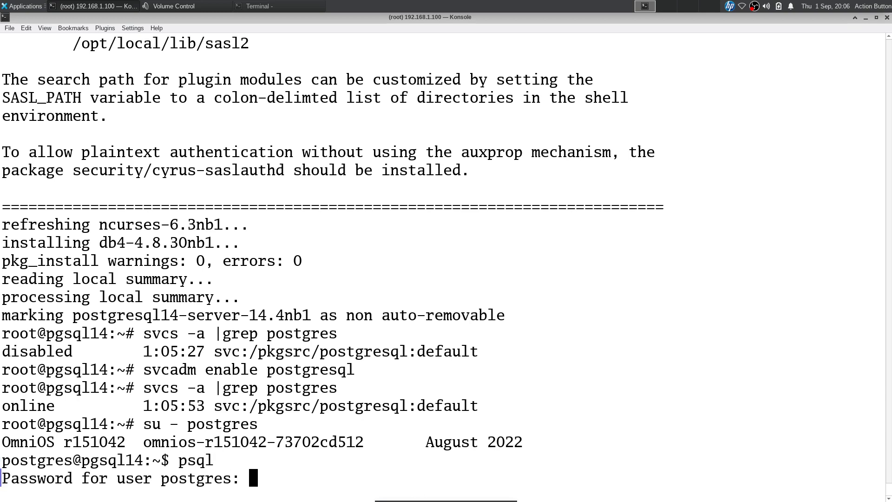
Enter psql as postgres, create database test and connect to it
{"action": "key", "text": "Return"}
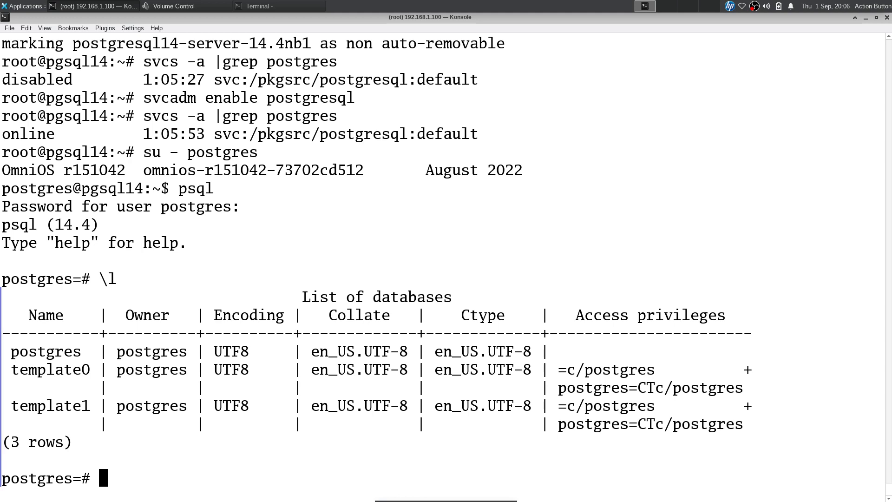
{"action": "type", "text": "create database test;"}
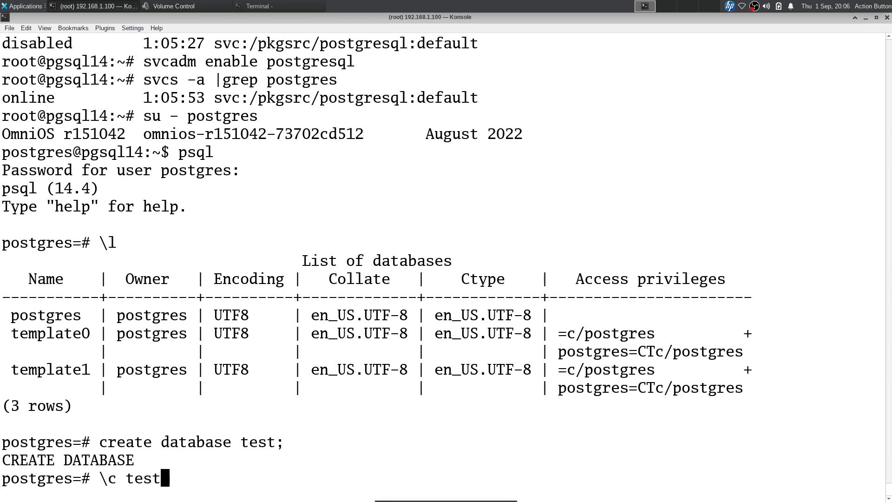
{"action": "key", "text": "Return"}
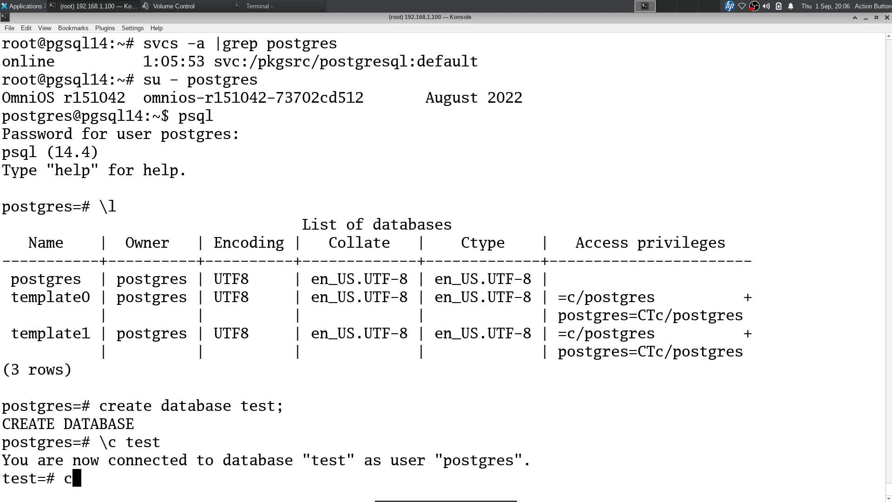
Create table test (a integer), fixing the mistyped statement on the second try
{"action": "type", "text": "reate t"}
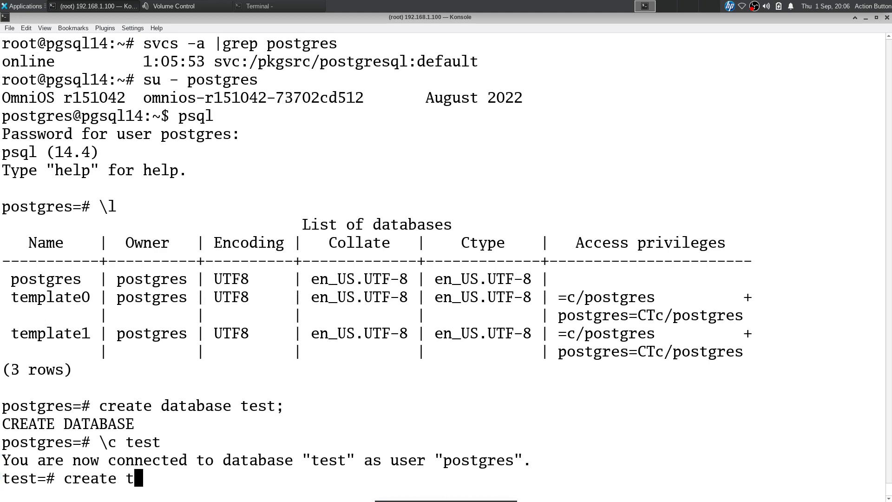
{"action": "type", "text": "est (a"}
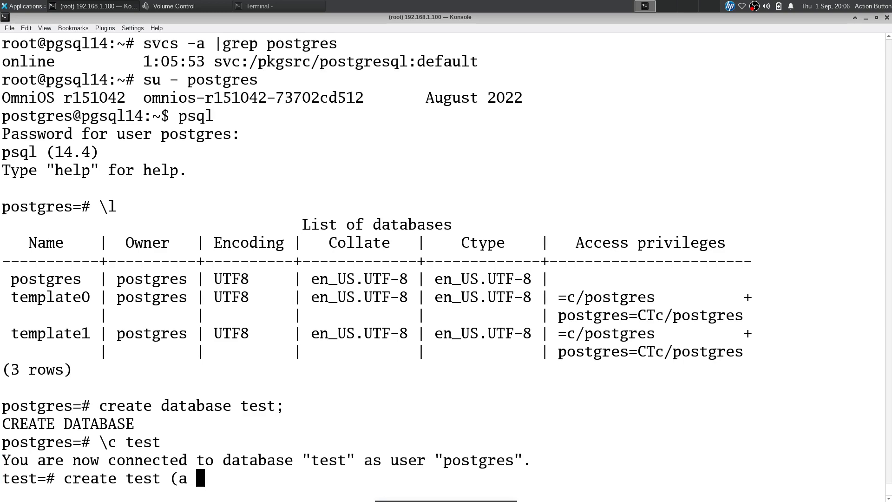
{"action": "type", "text": "integ"}
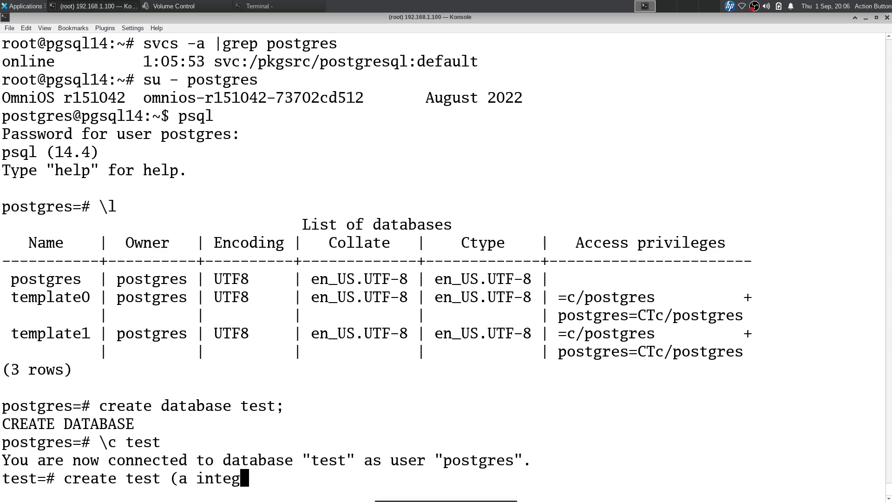
{"action": "key", "text": "Return"}
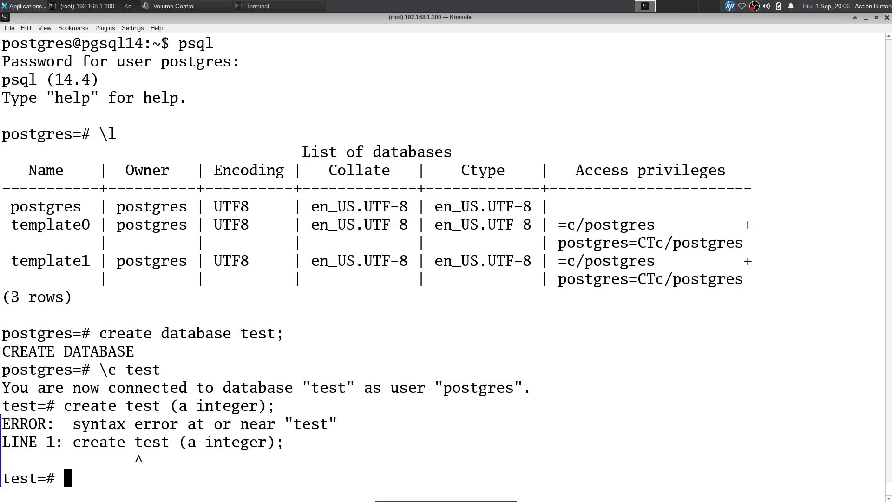
{"action": "key", "text": "Up"}
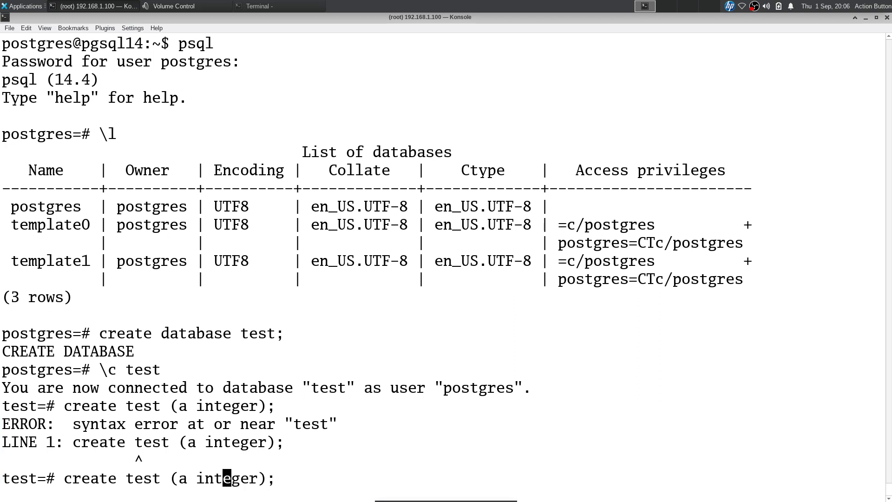
{"action": "type", "text": "tabl"}
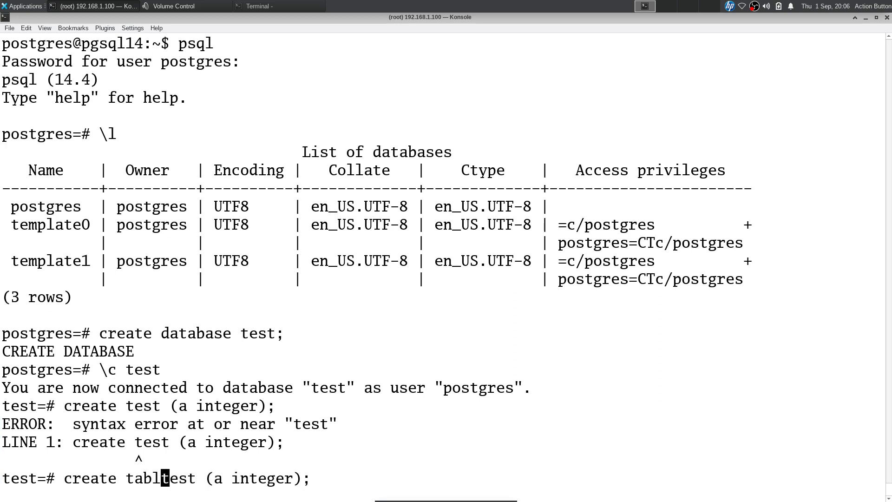
{"action": "key", "text": "Return"}
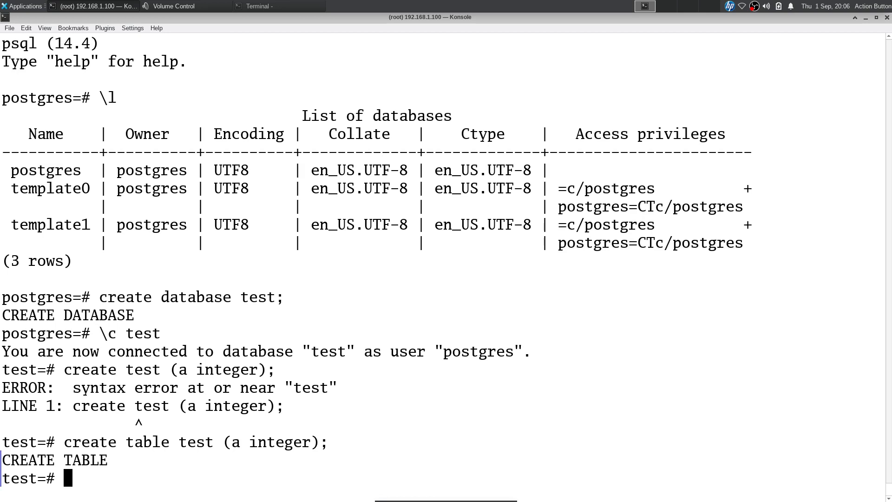
Insert generate_series(1,1000000) into test and query it with select * from test
{"action": "type", "text": "selec"}
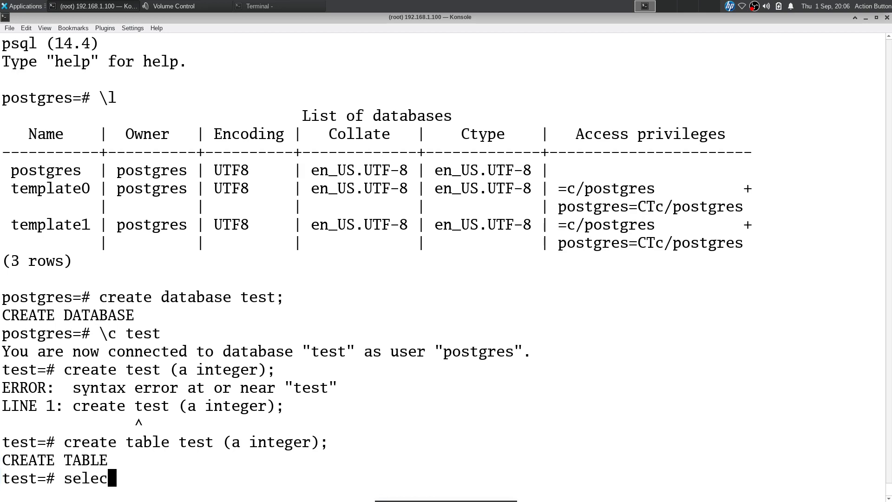
{"action": "key", "text": "BackSpace"}
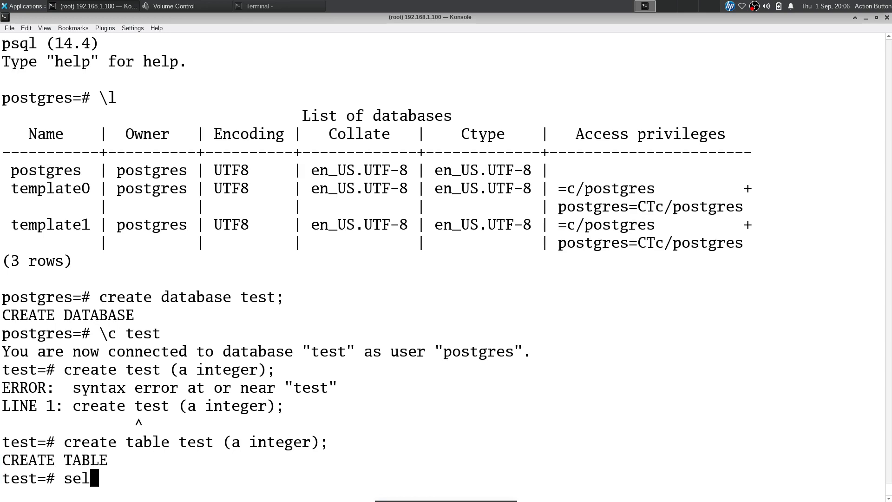
{"action": "type", "text": "insert in"}
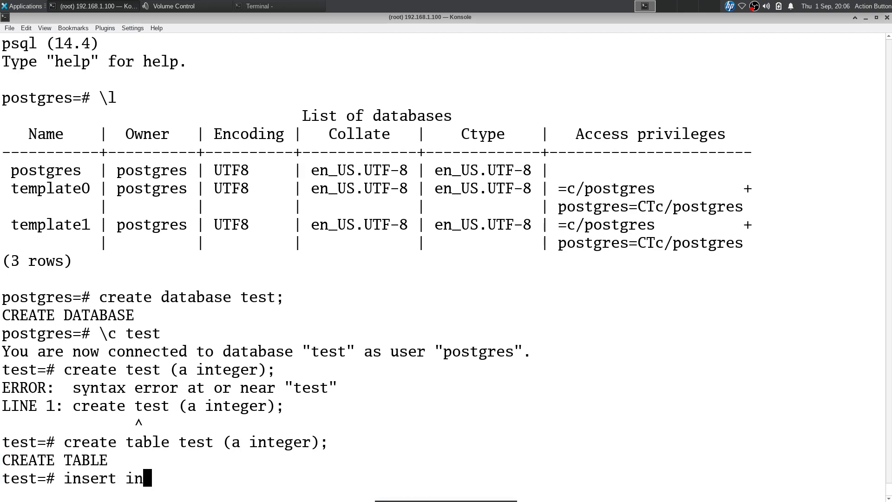
{"action": "type", "text": "to test select generate"}
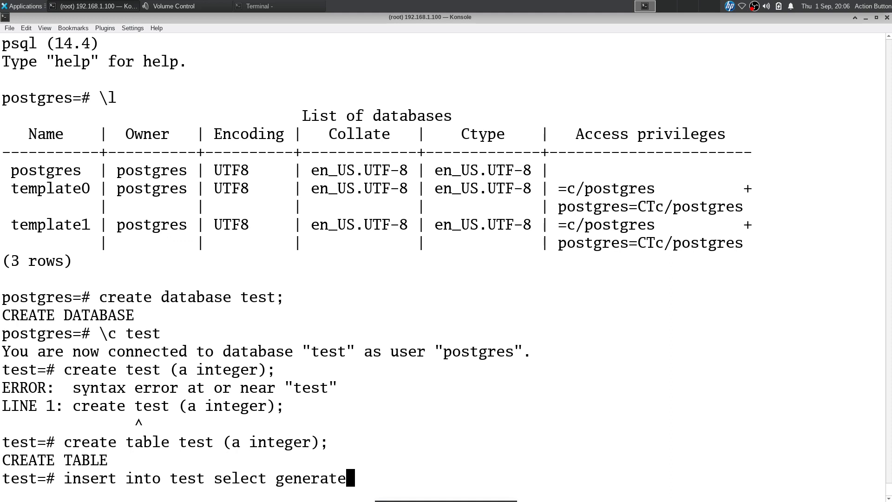
{"action": "type", "text": "_series(1"}
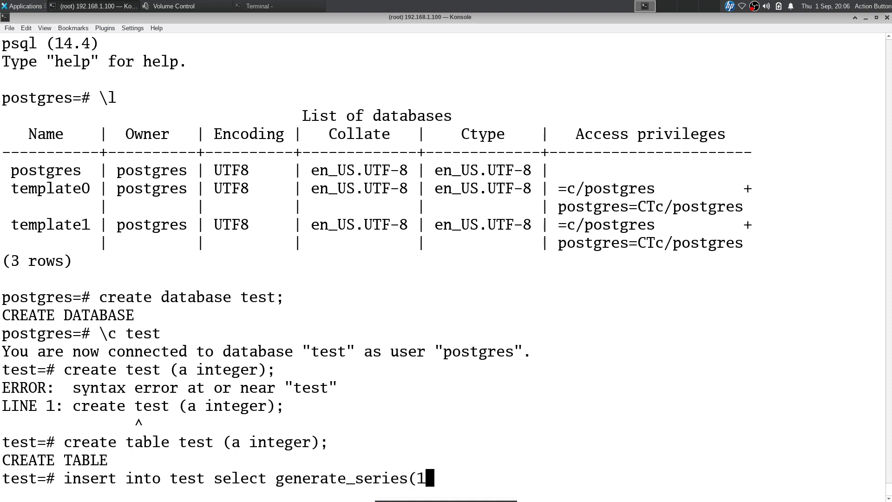
{"action": "type", "text": ",1000000);"}
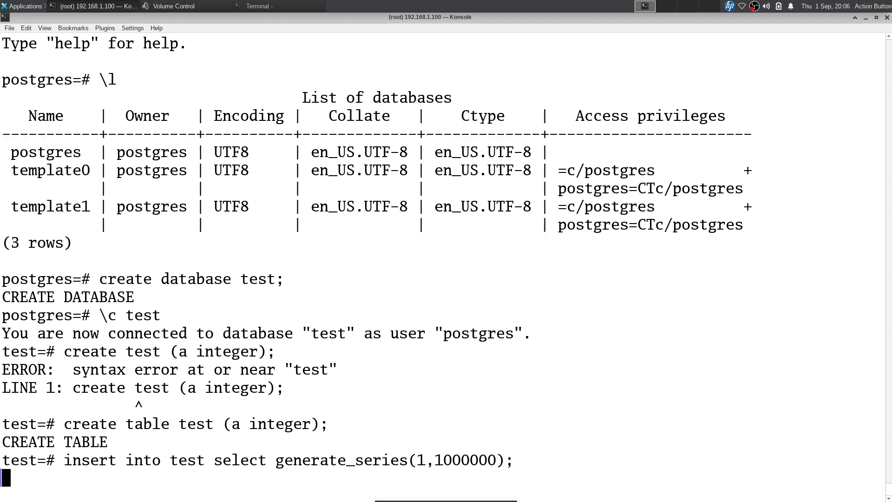
{"action": "key", "text": "Return"}
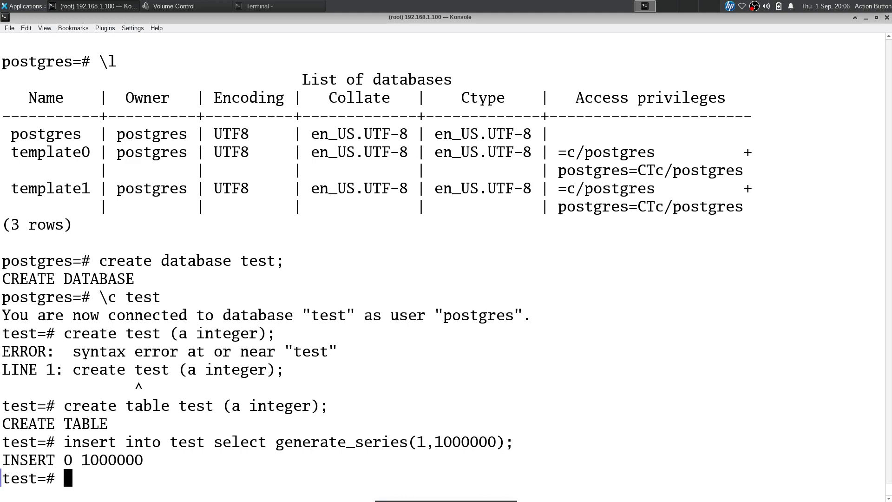
{"action": "type", "text": "select"}
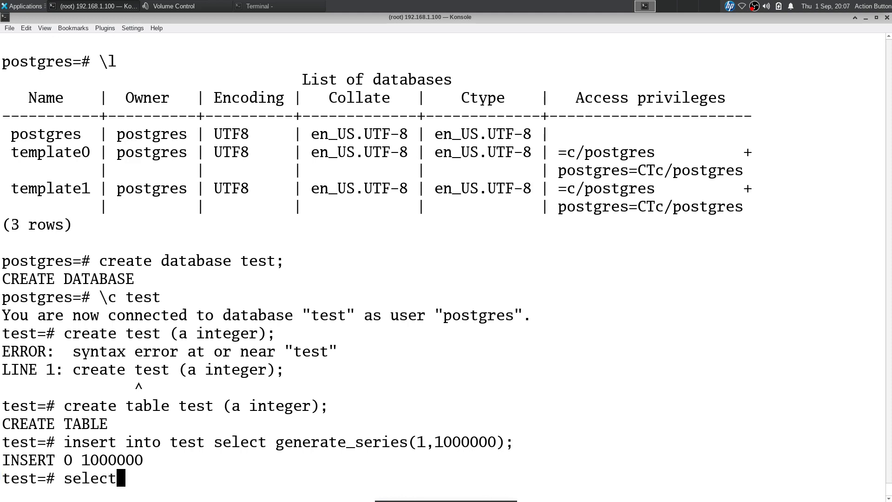
{"action": "type", "text": "* from test"}
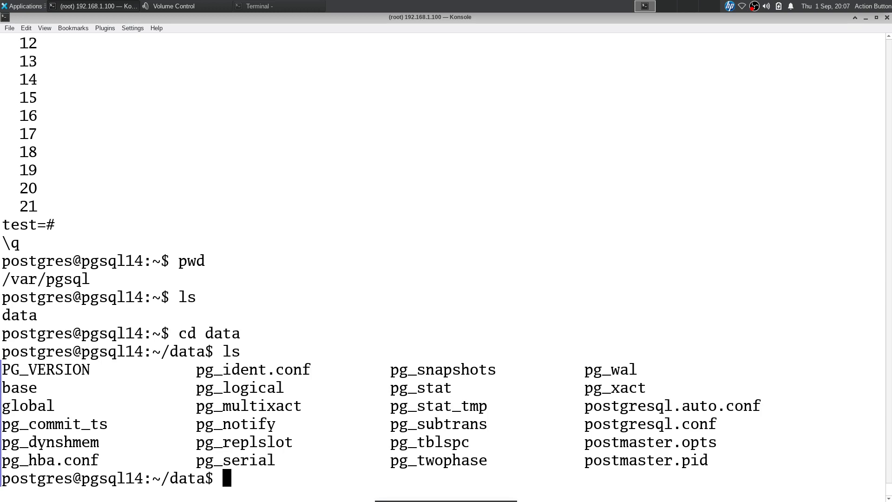
Page through postgresql.conf with more past the connection and authentication settings, then quit
{"action": "type", "text": "more post"}
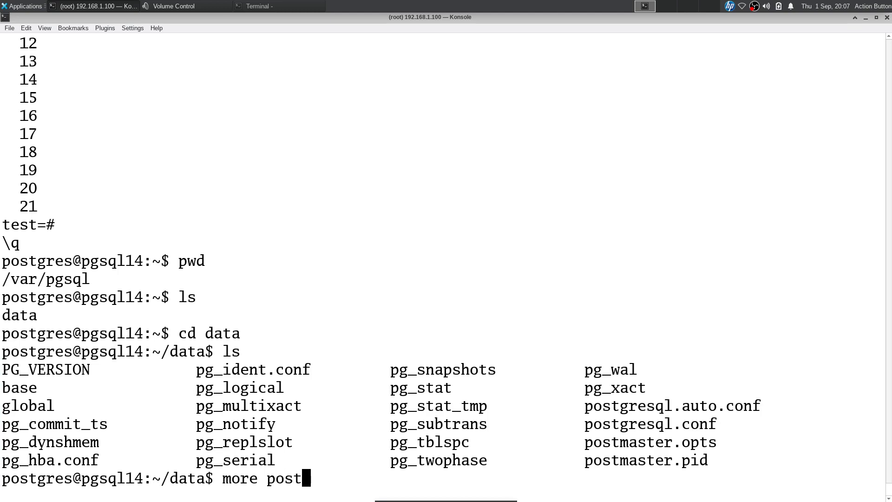
{"action": "type", "text": "gresql.conf"}
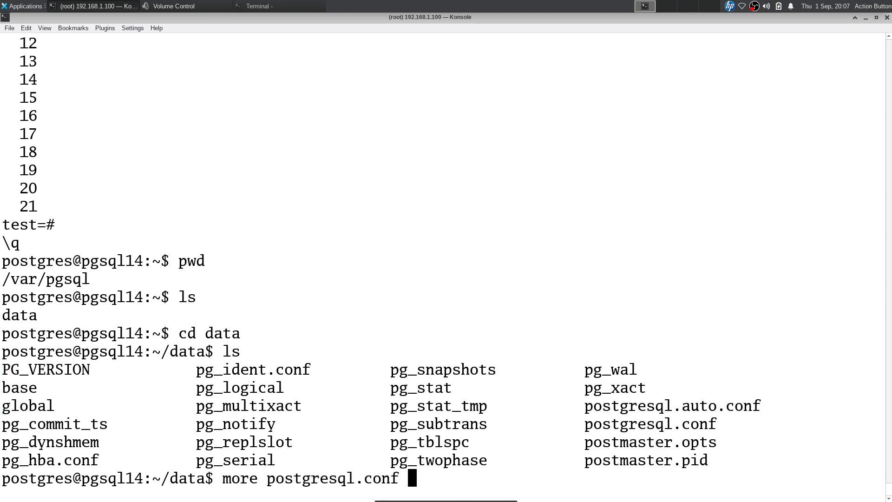
{"action": "key", "text": "Return"}
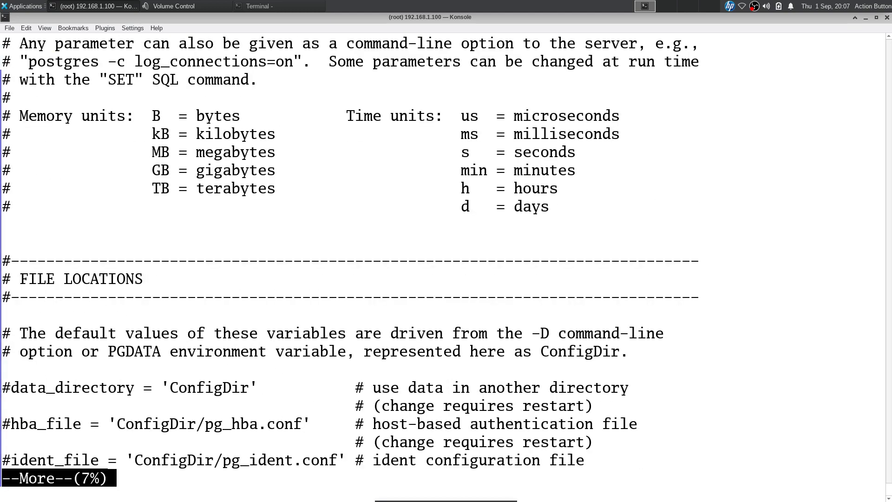
{"action": "scroll", "scroll_direction": "down", "scroll_amount": 3}
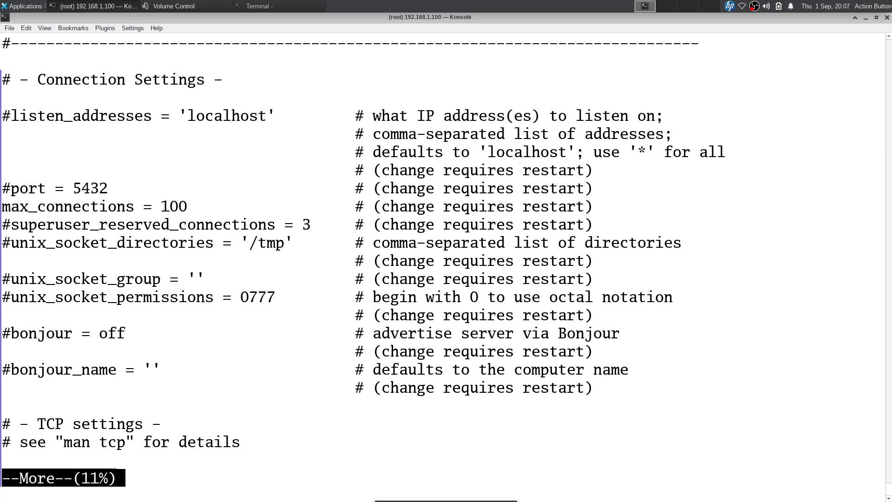
{"action": "scroll", "scroll_direction": "down", "scroll_amount": 3}
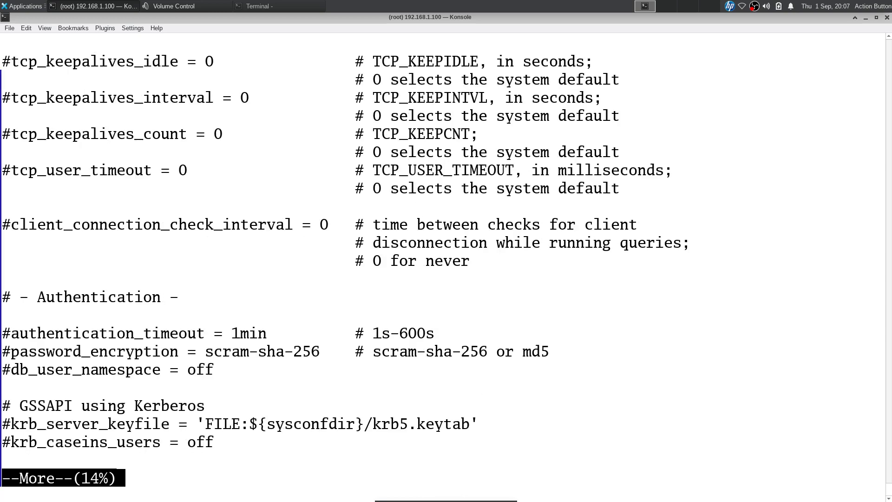
{"action": "key", "text": "q"}
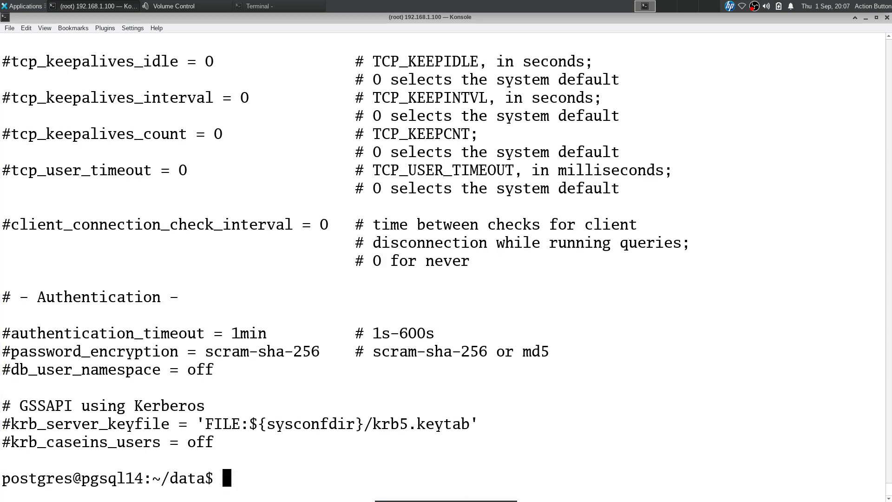
Edit postgresql.conf in vi, locating listen_addresses and changing localhost to '*'
{"action": "type", "text": "vi"}
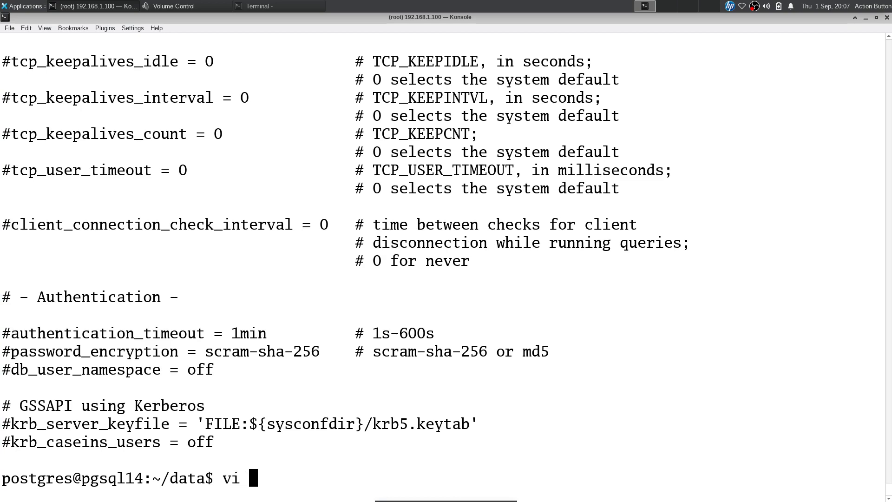
{"action": "type", "text": "postgresql."}
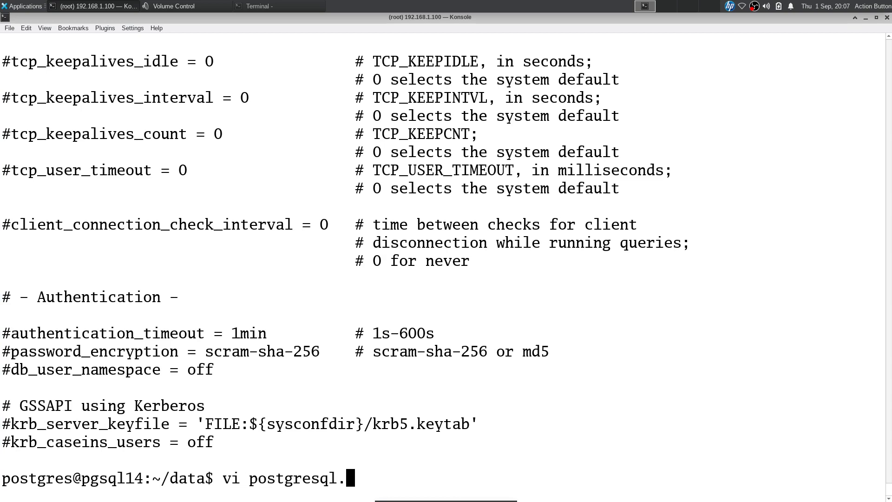
{"action": "key", "text": "Return"}
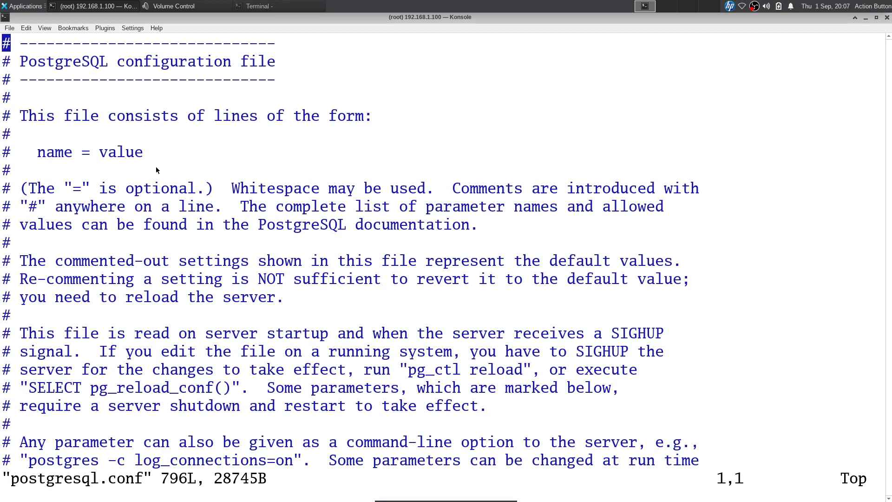
{"action": "type", "text": "/listen_a"}
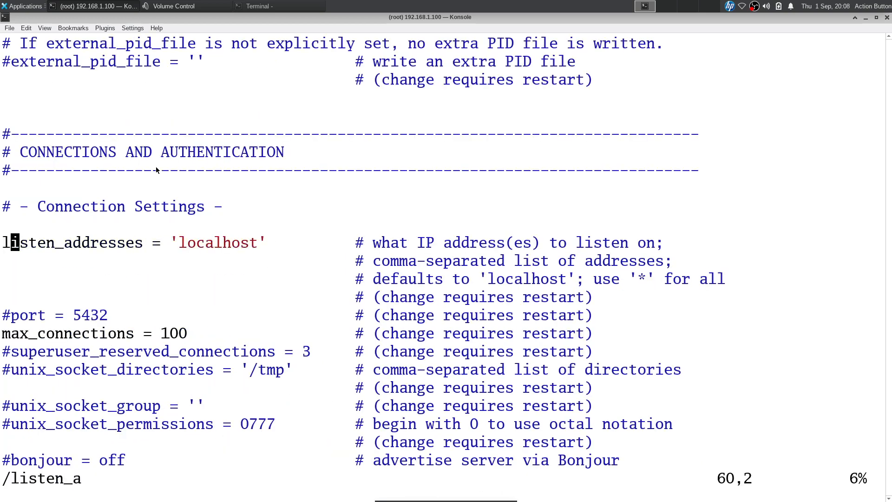
{"action": "key", "text": "End"}
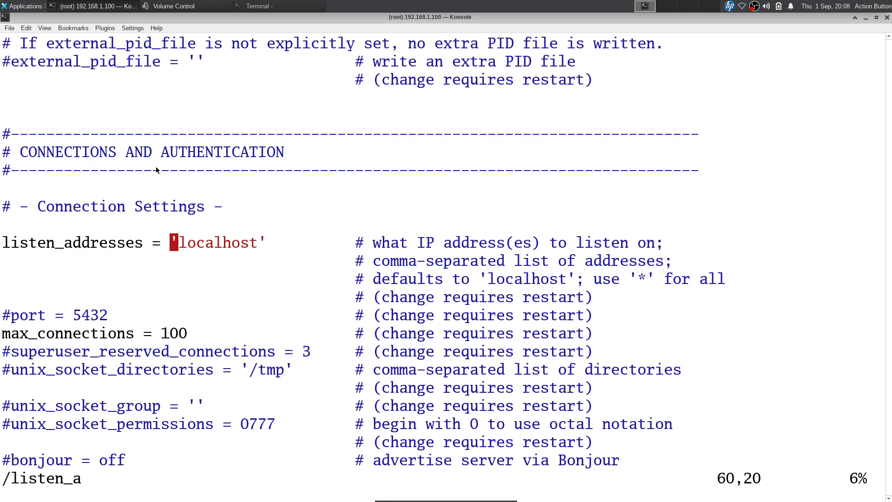
{"action": "type", "text": "t"}
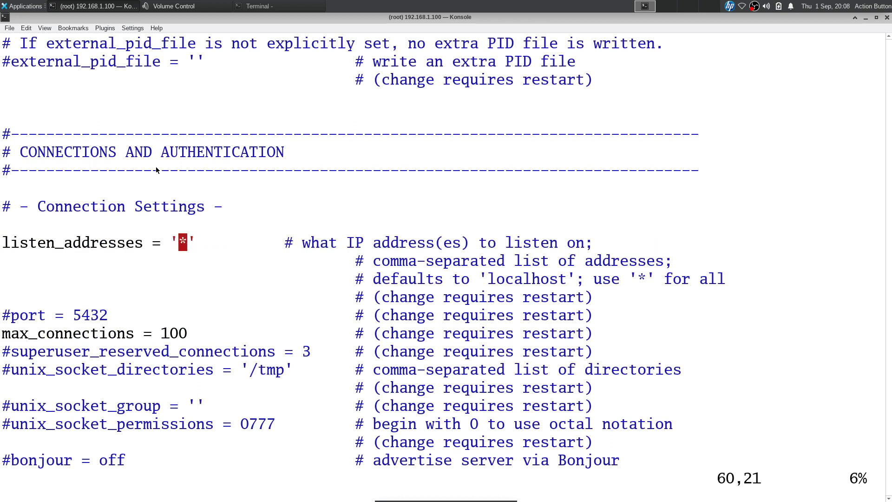
Search for the work_mem setting and delete a character on that line
{"action": "scroll", "scroll_direction": "down", "scroll_amount": 3}
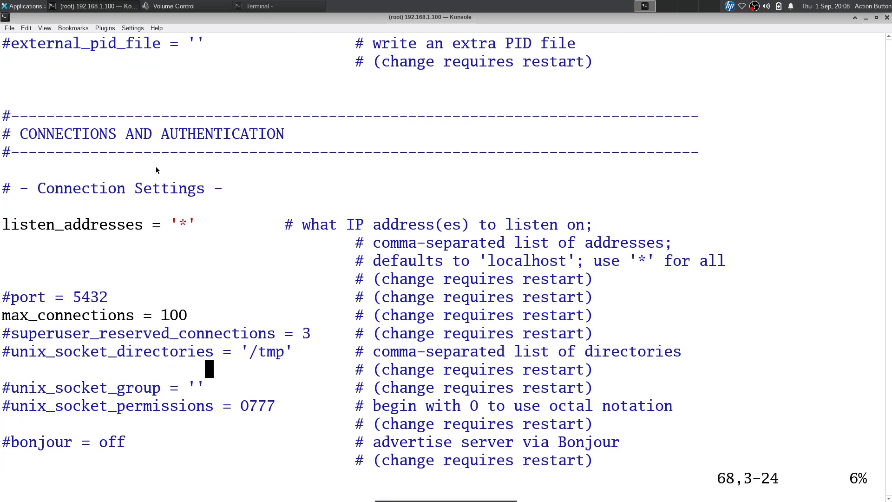
{"action": "type", "text": "/work_m"}
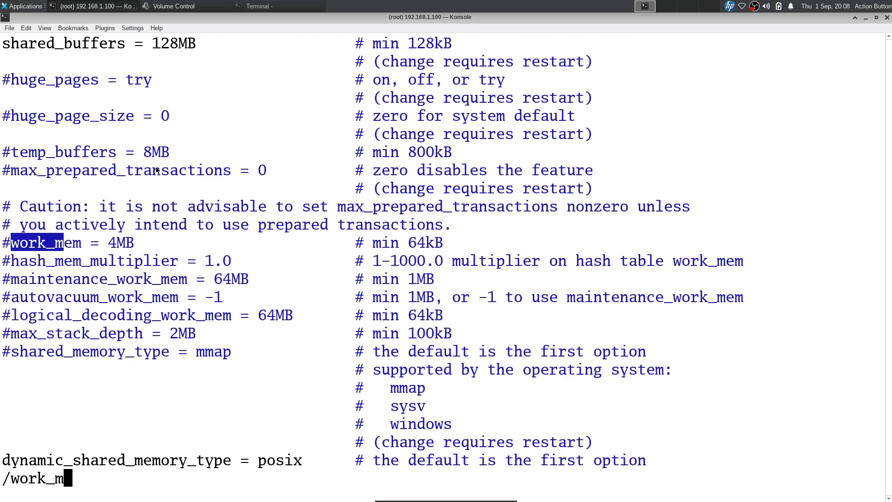
{"action": "key", "text": "Return"}
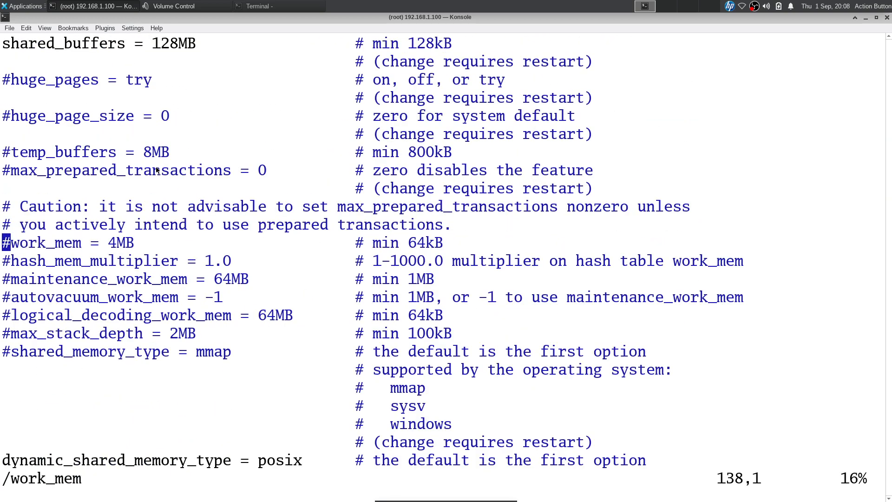
{"action": "key", "text": "x"}
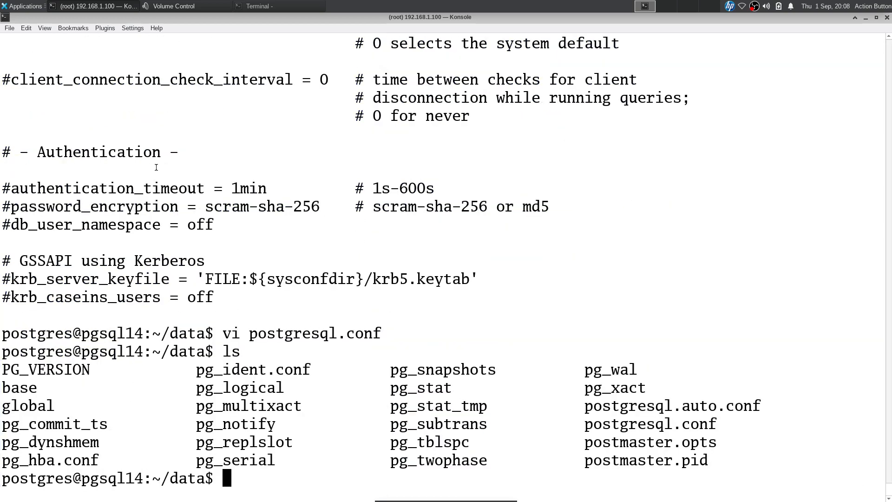
View pg_hba.conf showing password authentication for local and host entries, then start an svcadm command
{"action": "type", "text": "more pg_"}
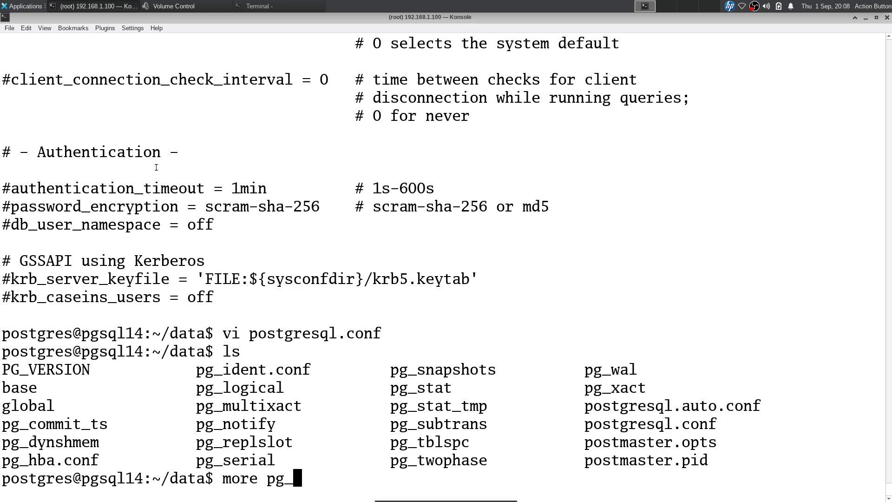
{"action": "key", "text": "Return"}
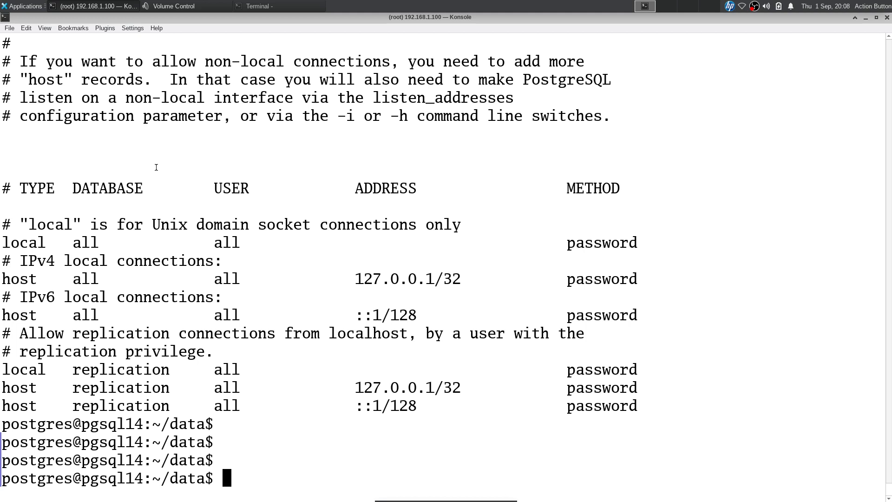
{"action": "type", "text": "svc"}
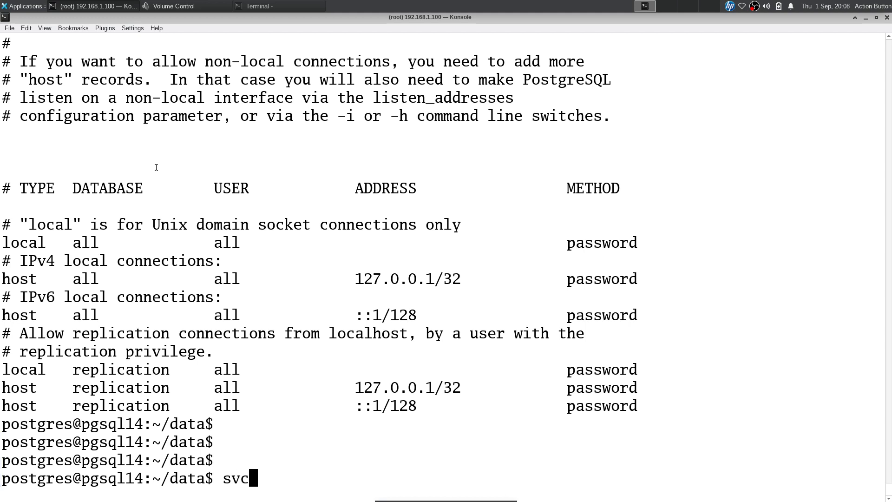
{"action": "type", "text": "adm refr"}
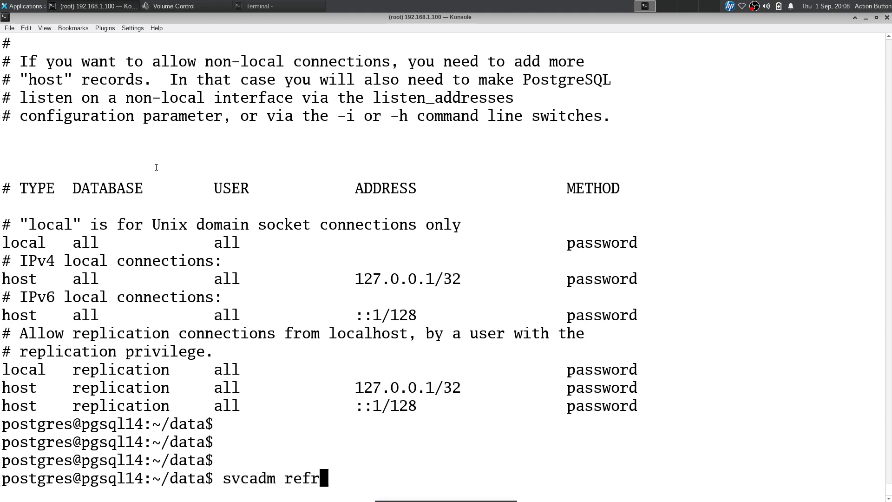
{"action": "type", "text": "resta^C"}
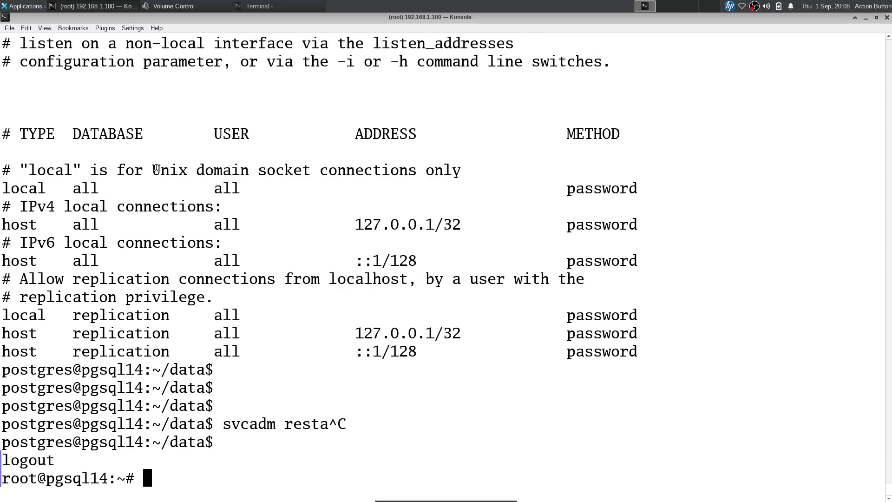
Restart the postgresql service with svcadm restart postgresql
{"action": "type", "text": "svcadm"}
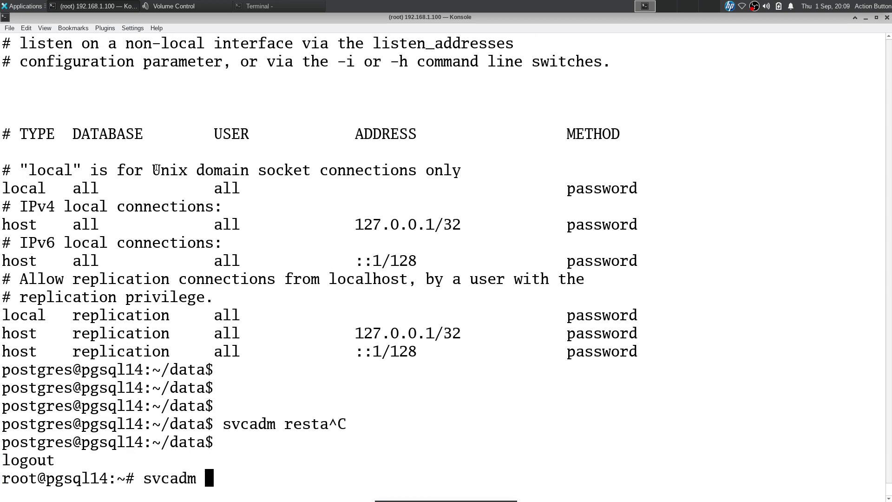
{"action": "type", "text": "restart pos"}
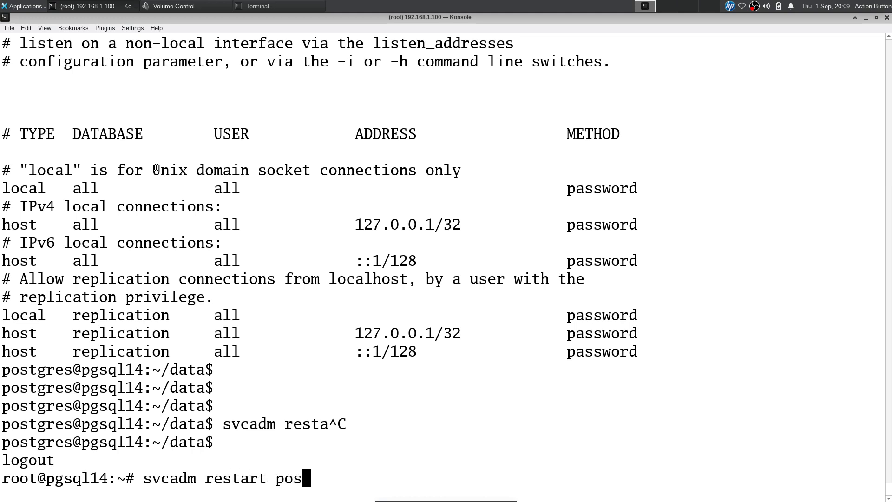
{"action": "type", "text": "tgresql"}
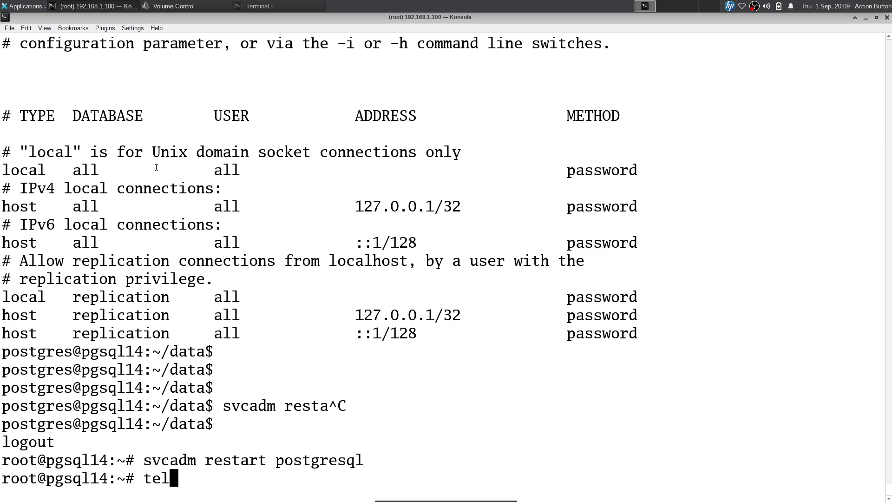
Test port 5432 with telnet 0 5432, then start telnet to 192.168
{"action": "type", "text": "net 0 5432"}
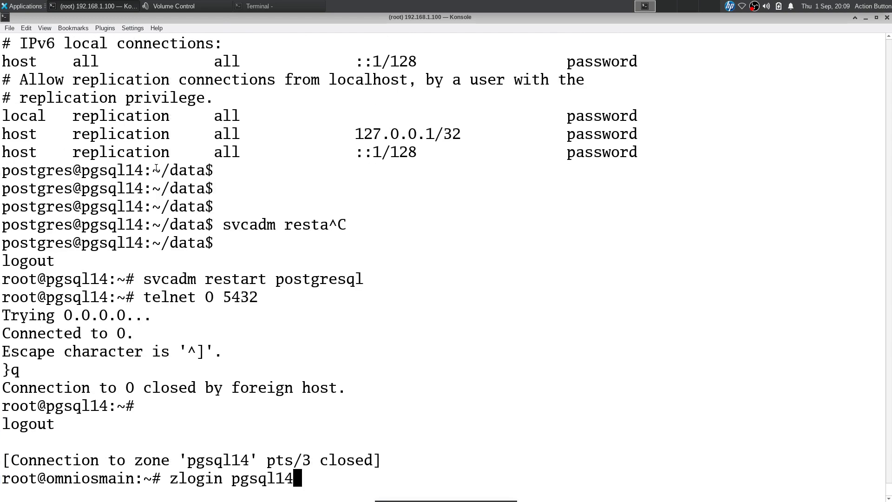
{"action": "type", "text": "te"}
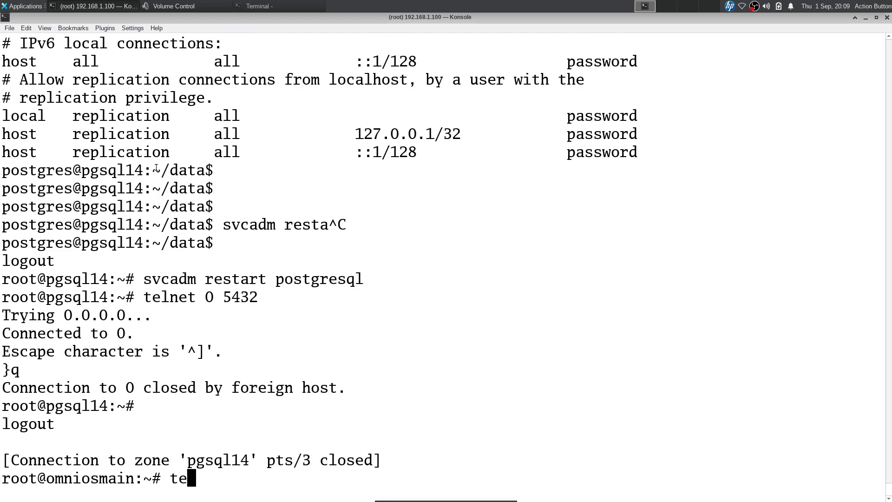
{"action": "type", "text": "lnet 192.168"}
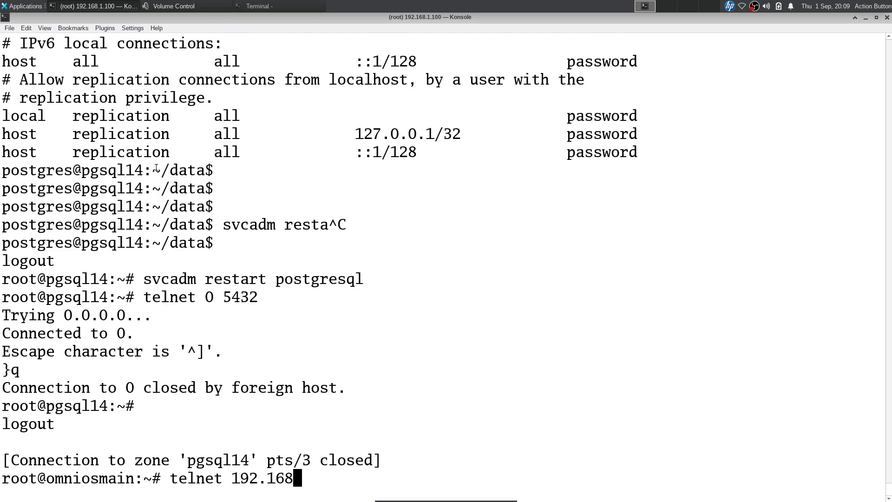